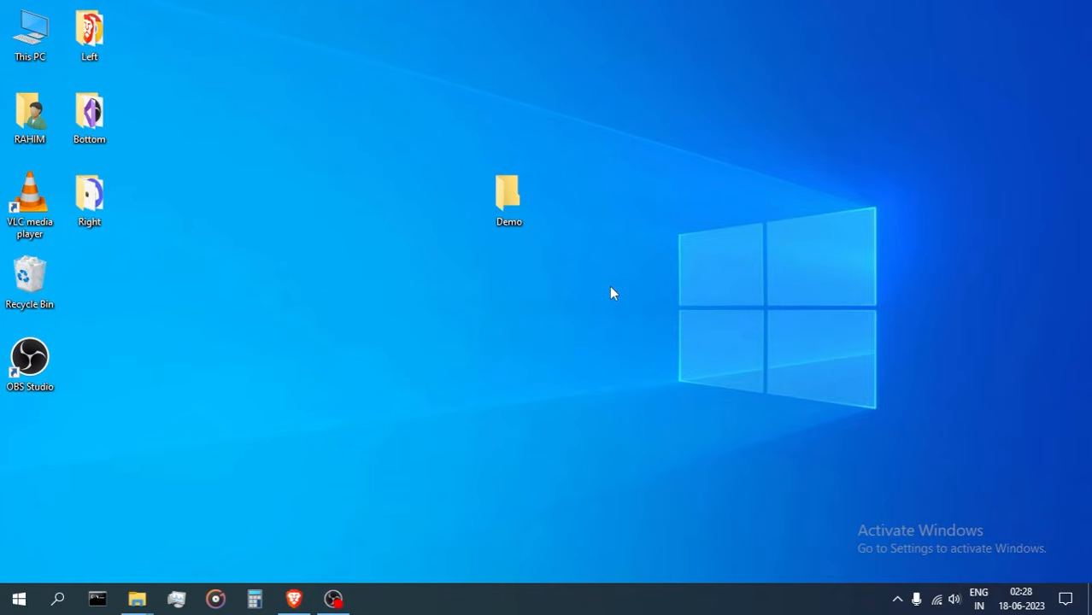
pyautogui.moveTo(632, 248)
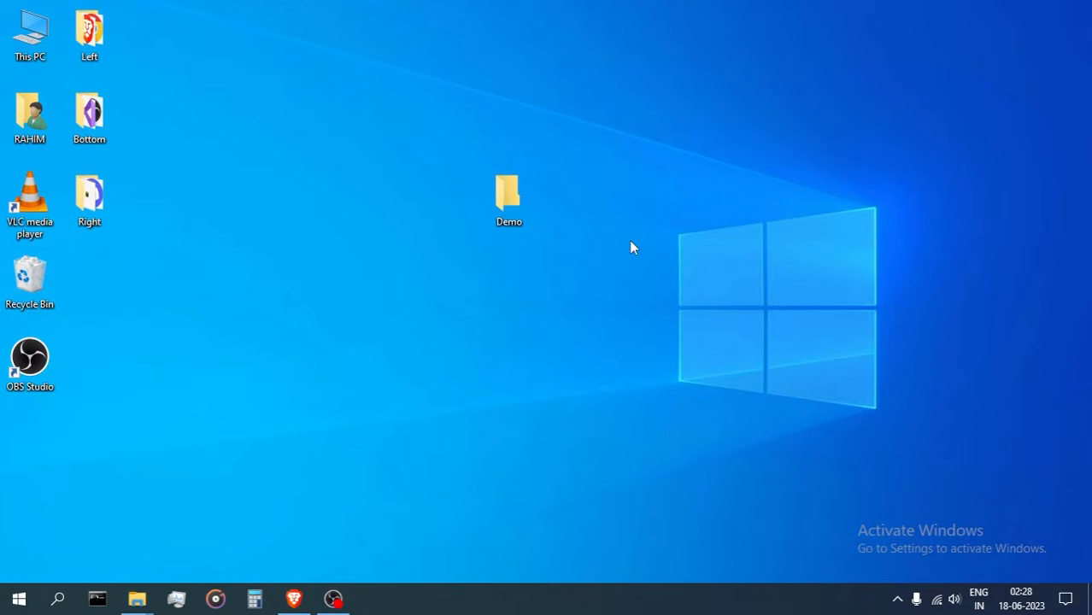
pyautogui.moveTo(622, 343)
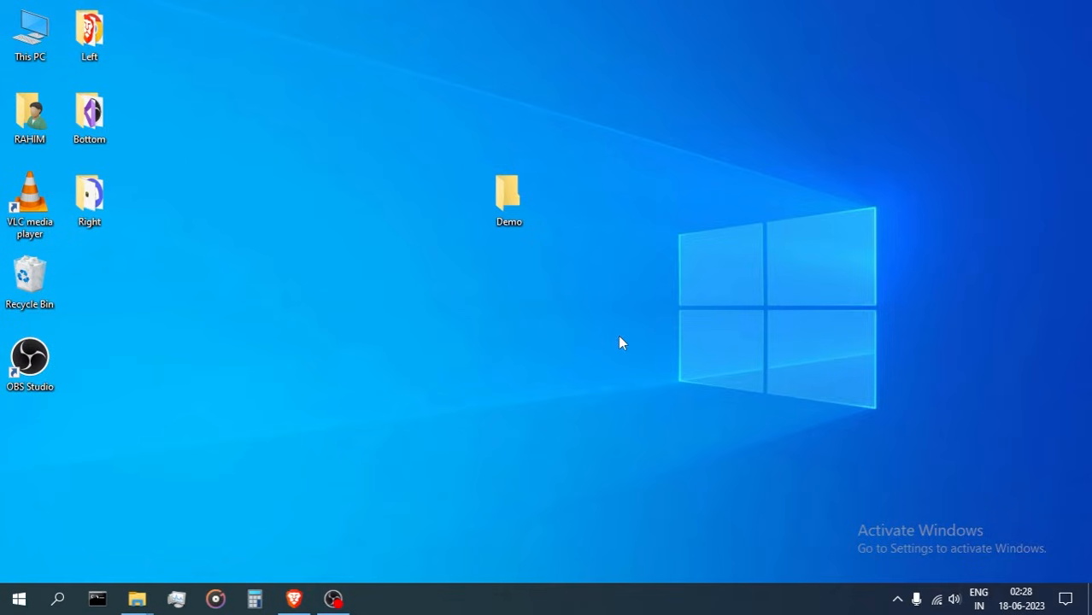
pyautogui.moveTo(666, 334)
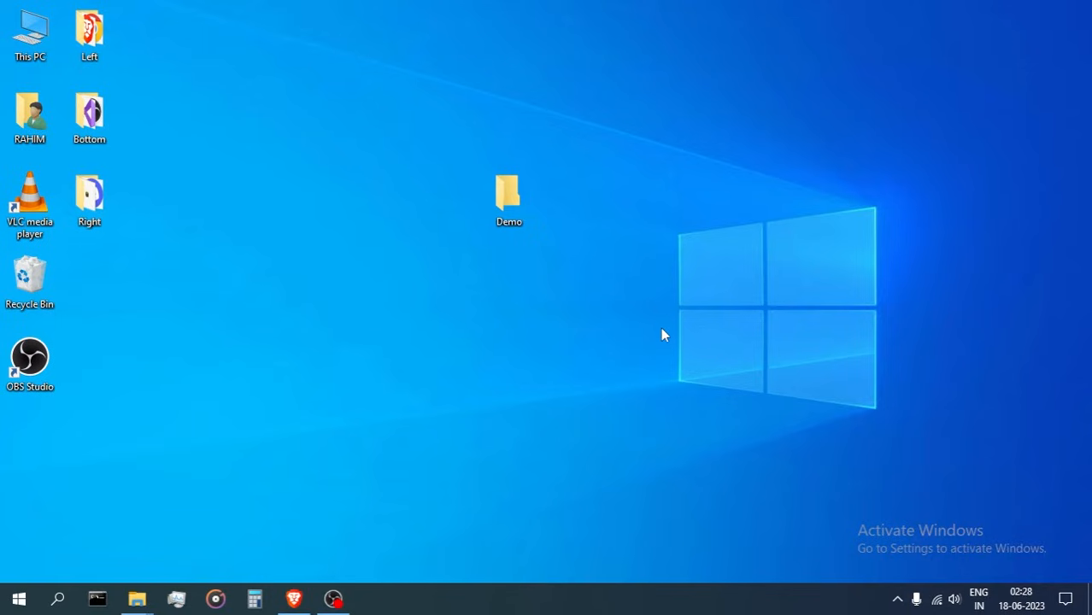
# Bring up the browser and scroll the Touch Server 1.1.1-alpha release down to its assets
pyautogui.click(293, 598)
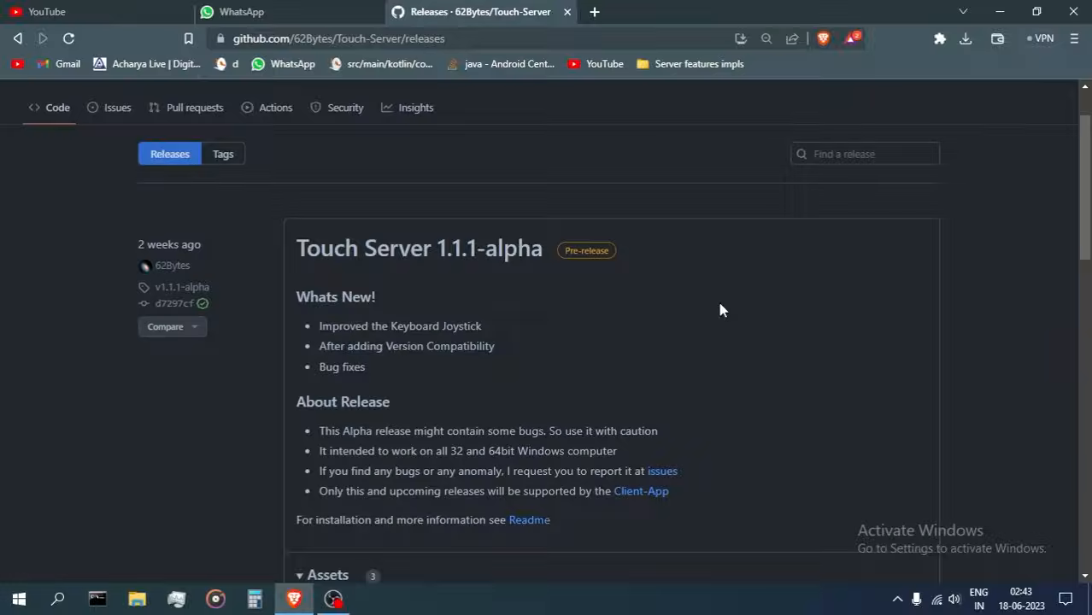
pyautogui.moveTo(603, 384)
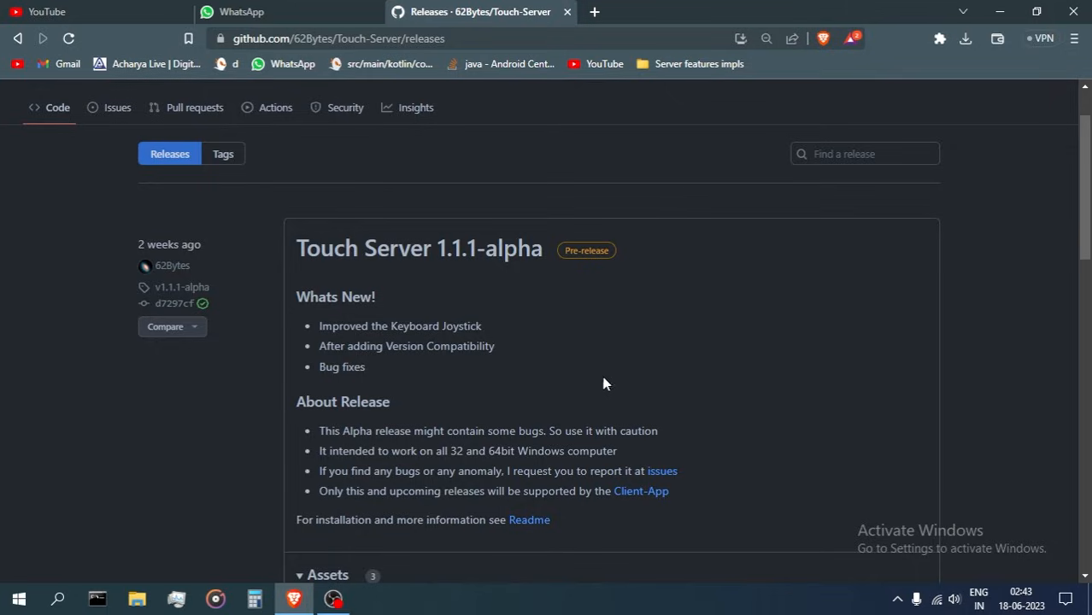
pyautogui.moveTo(683, 291)
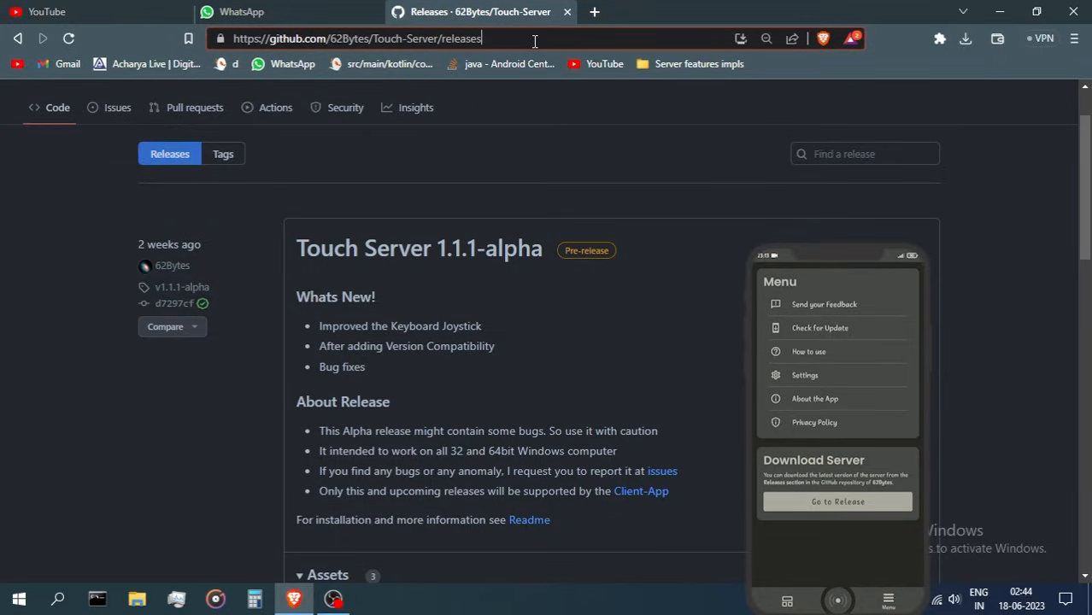
pyautogui.click(837, 501)
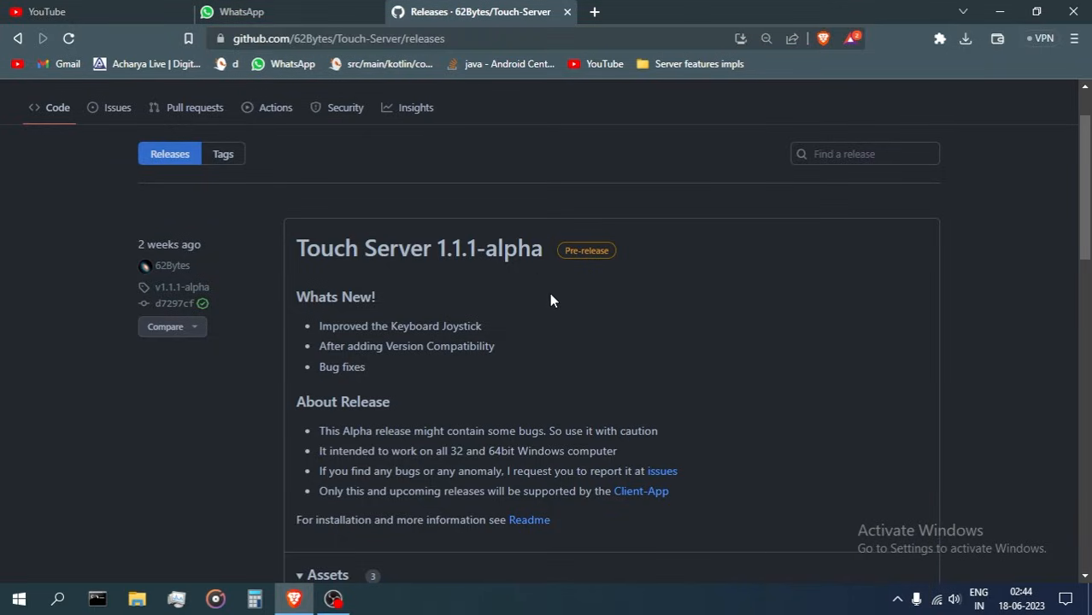
pyautogui.scroll(-3)
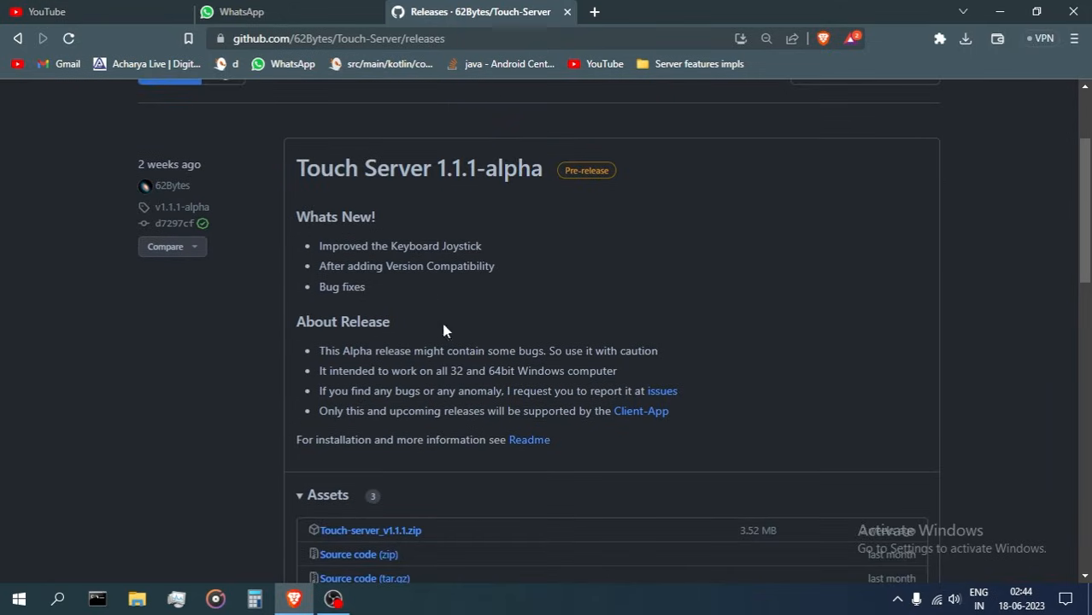
pyautogui.scroll(-3)
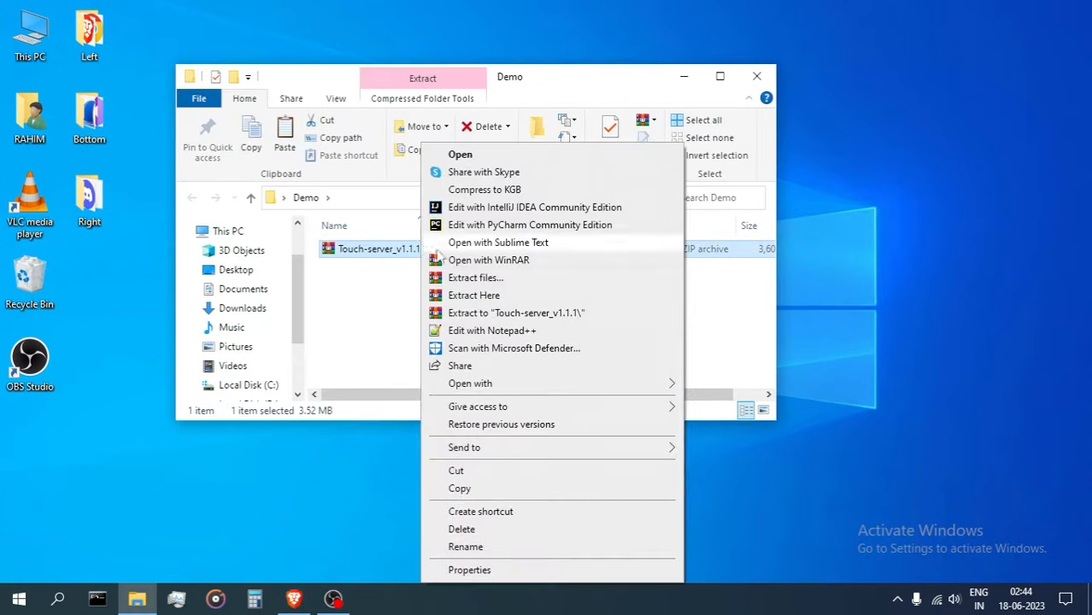
# Extract Touch-server_v1.1.1.zip into a Touch-server folder and close its window
pyautogui.click(473, 294)
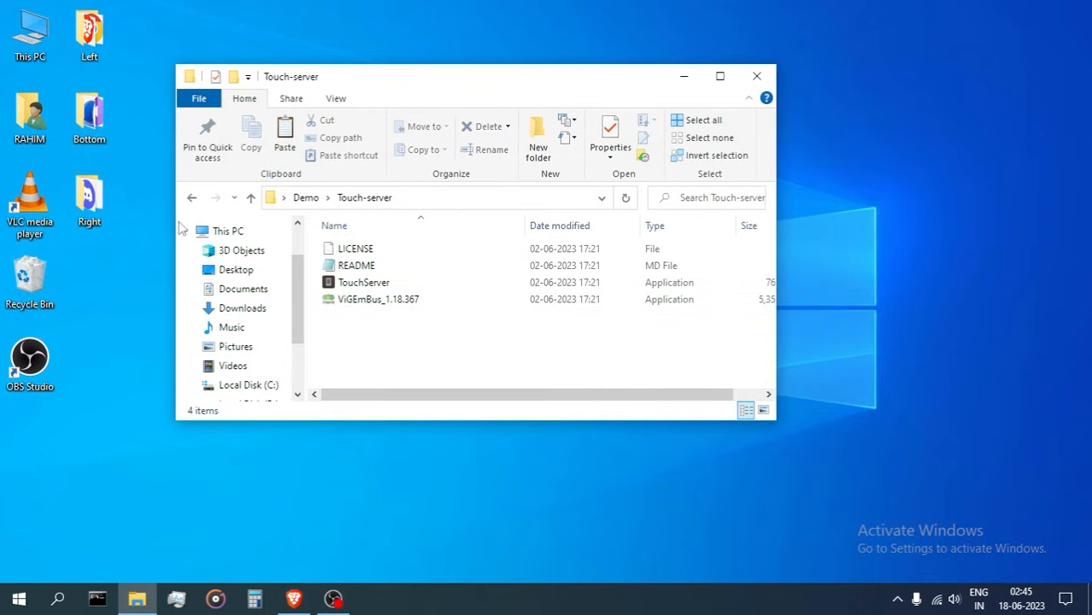
pyautogui.click(191, 197)
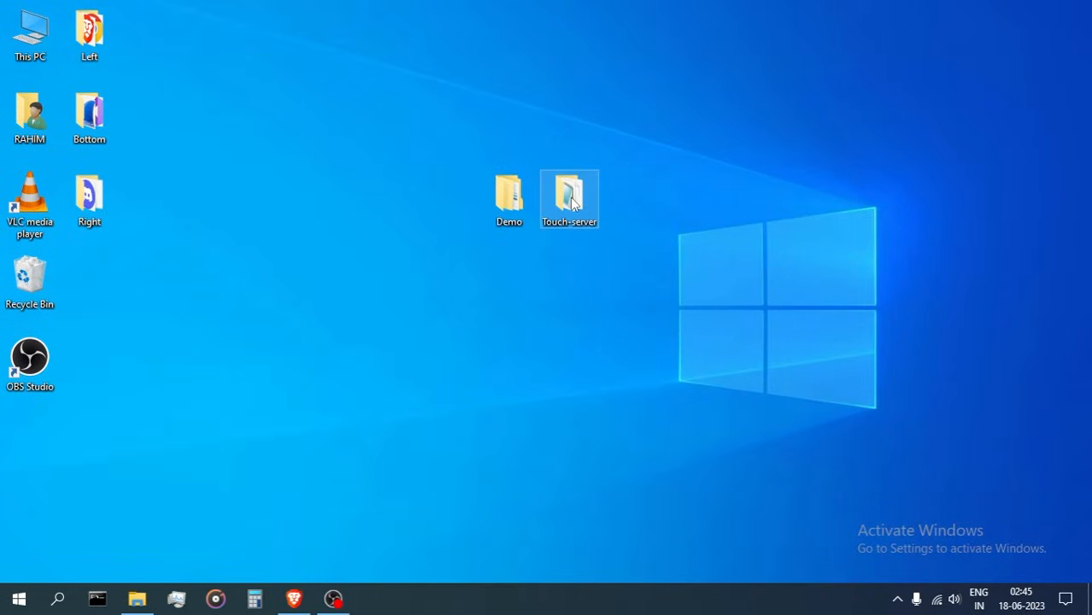
pyautogui.moveTo(568, 198)
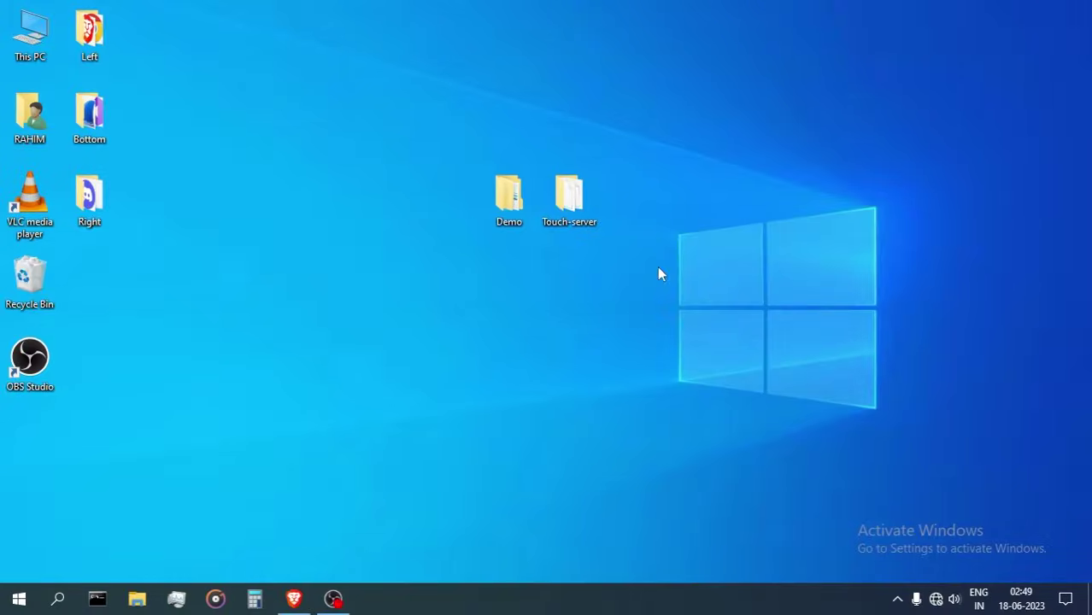
# Send a TouchServer shortcut from the Touch-server folder to the desktop, then close the folder
pyautogui.doubleClick(569, 195)
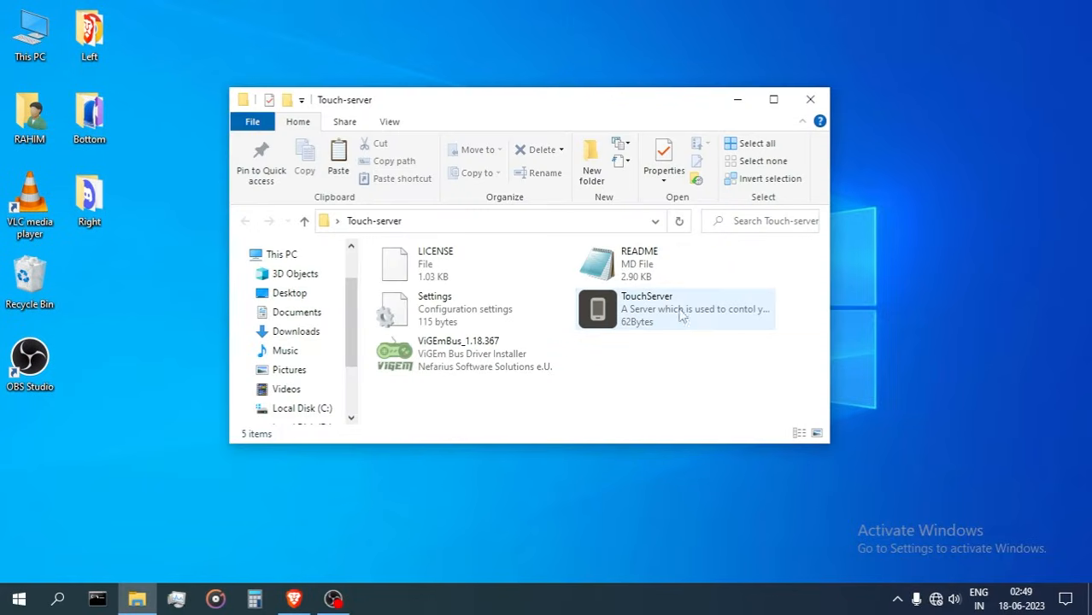
pyautogui.click(675, 308)
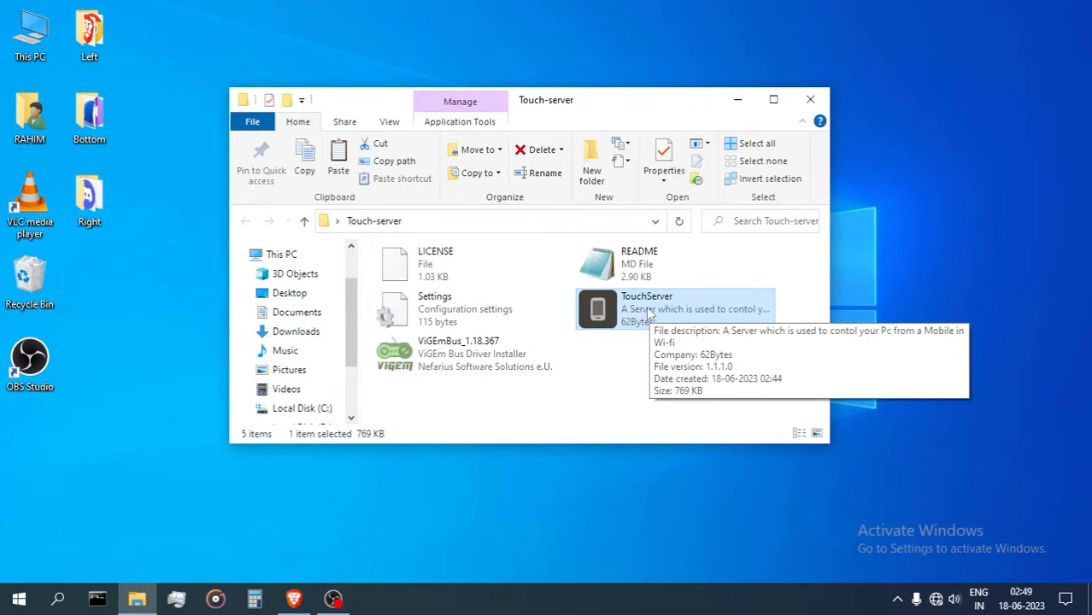
pyautogui.rightClick(598, 309)
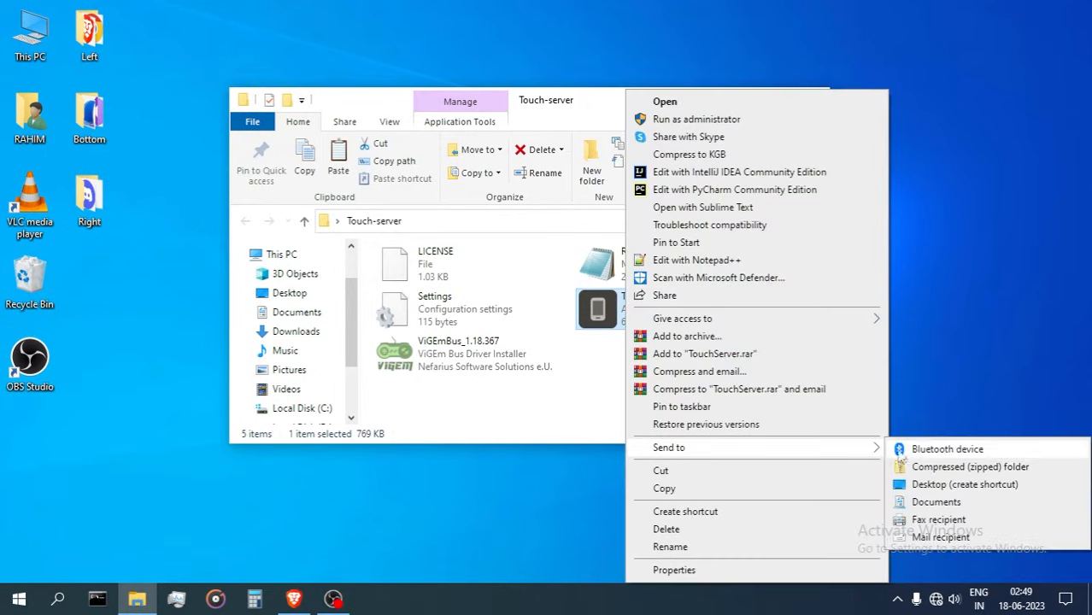
pyautogui.click(964, 485)
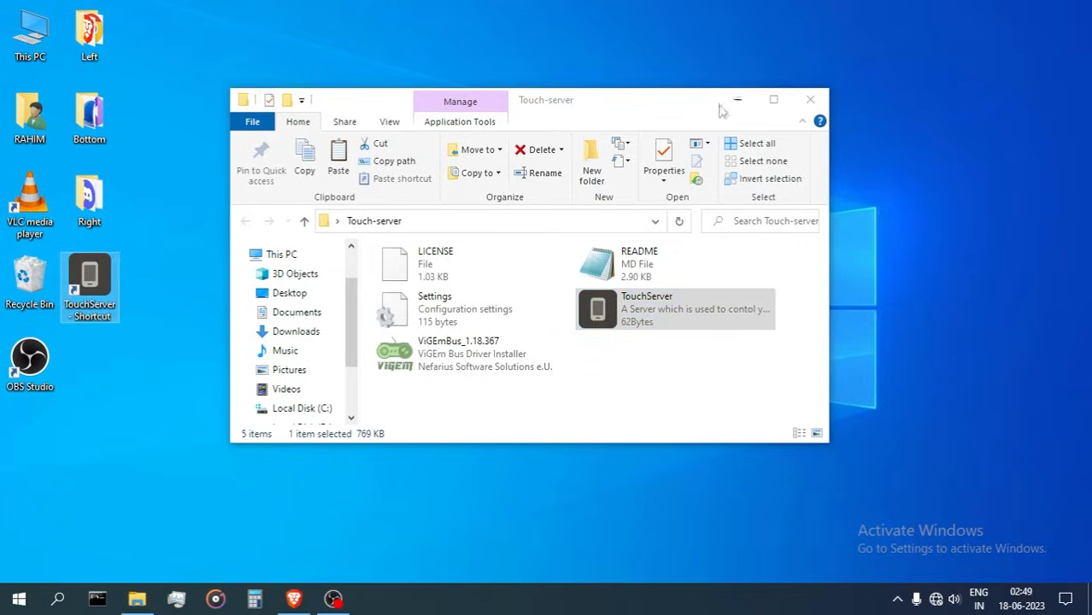
pyautogui.click(809, 99)
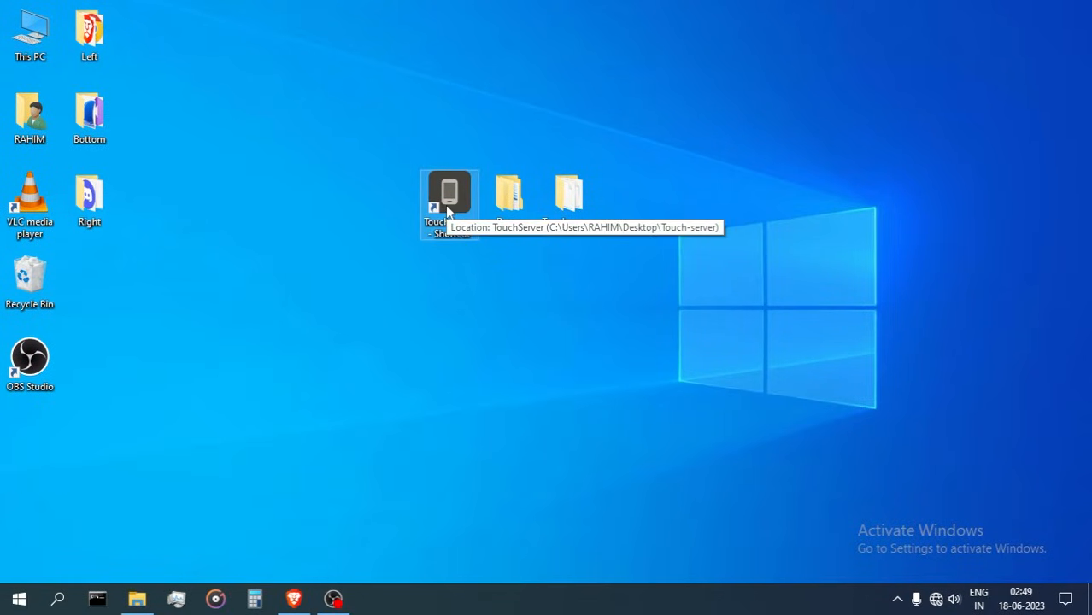
pyautogui.moveTo(452, 217)
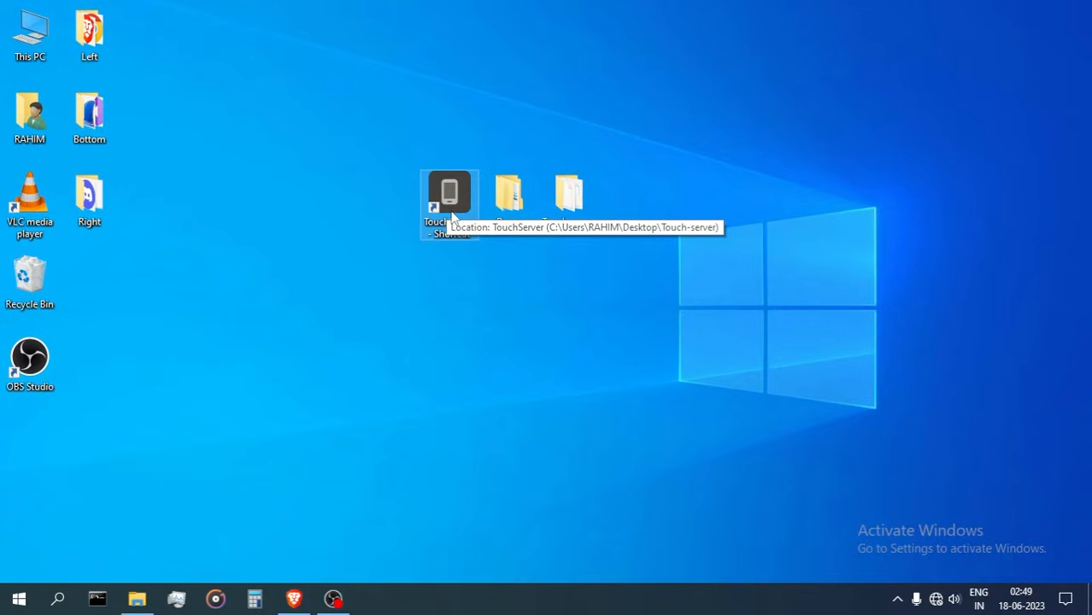
pyautogui.moveTo(442, 261)
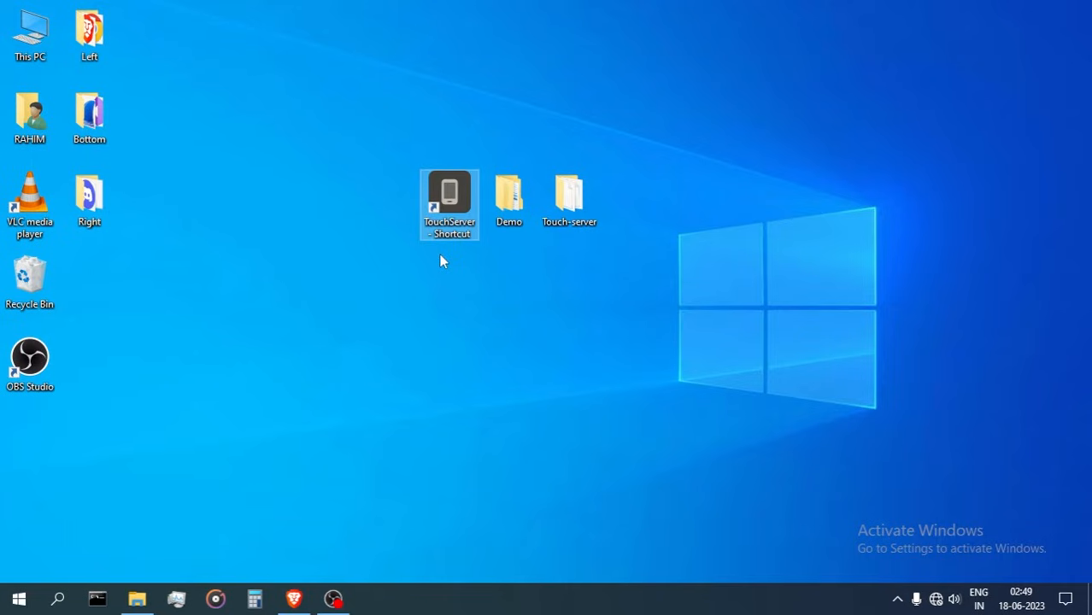
pyautogui.moveTo(453, 258)
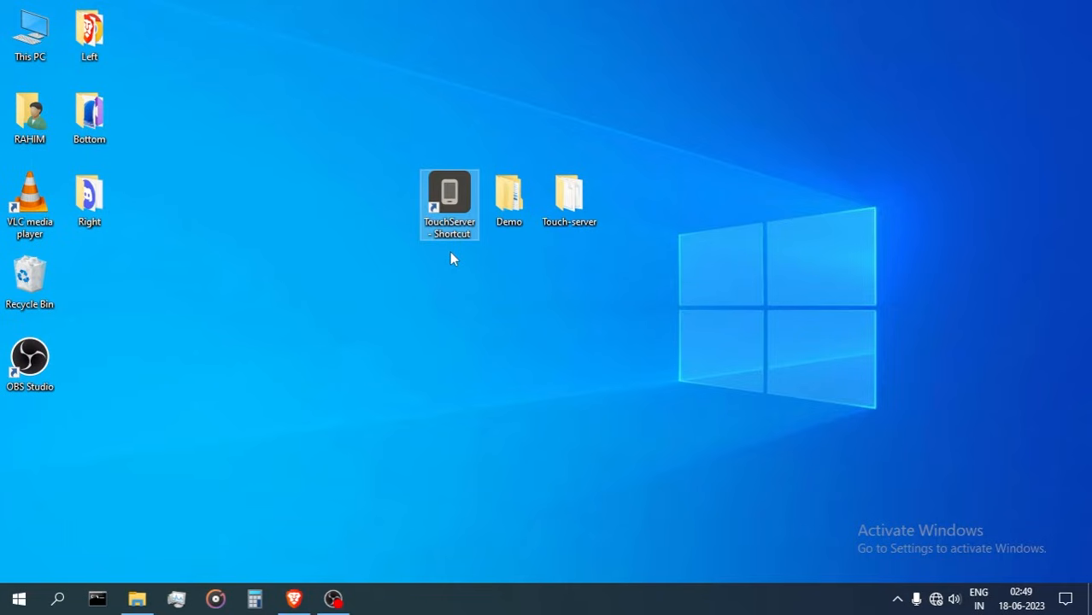
pyautogui.moveTo(430, 259)
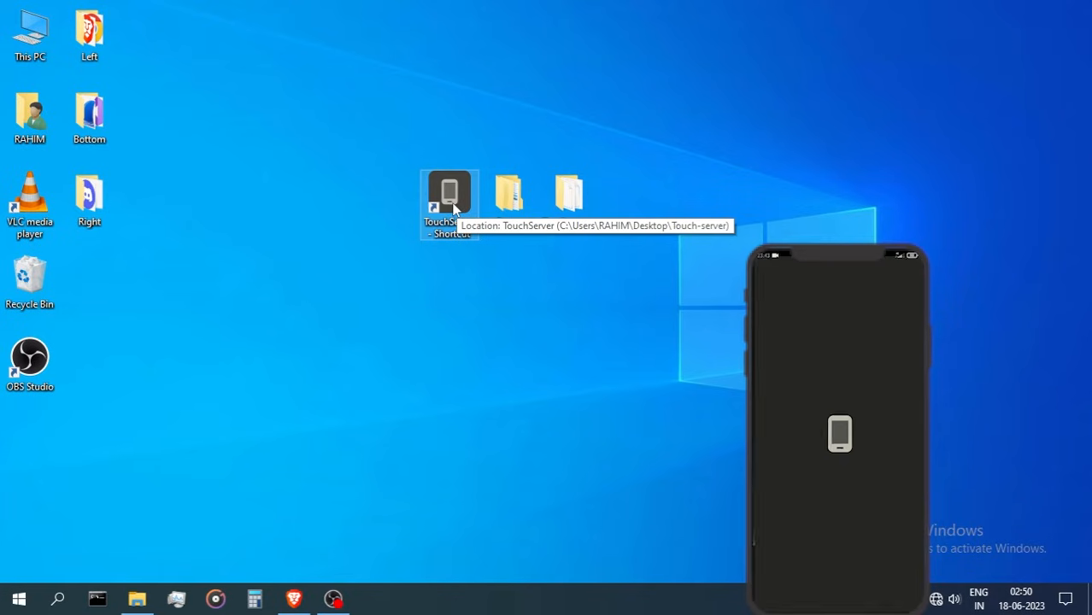
# Launch TouchServer from its desktop shortcut and review the RahimsComp system info and ViGEm warning
pyautogui.doubleClick(448, 192)
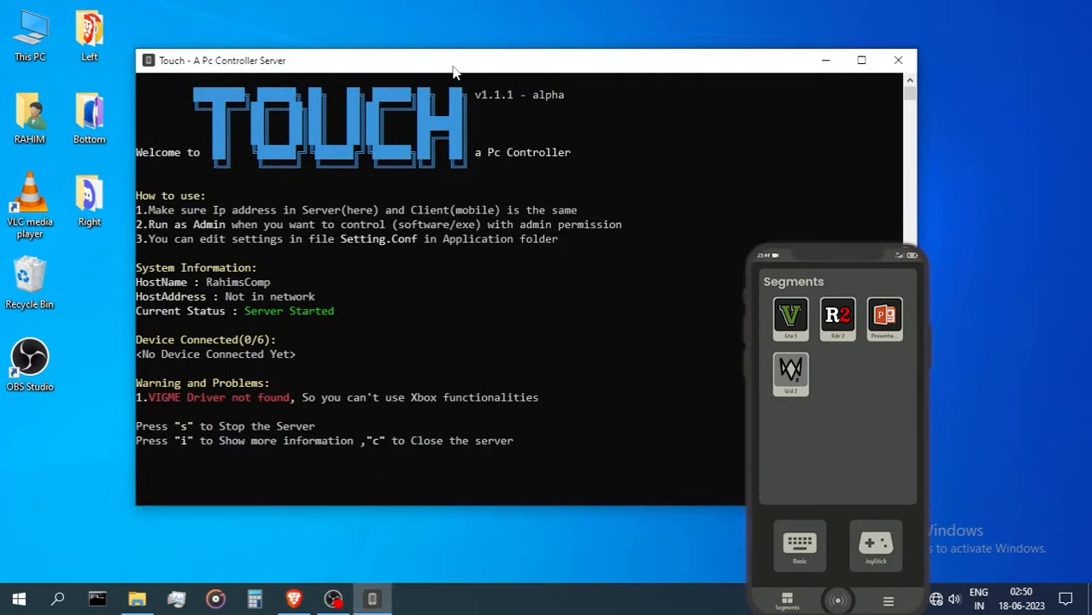
pyautogui.moveTo(491, 188)
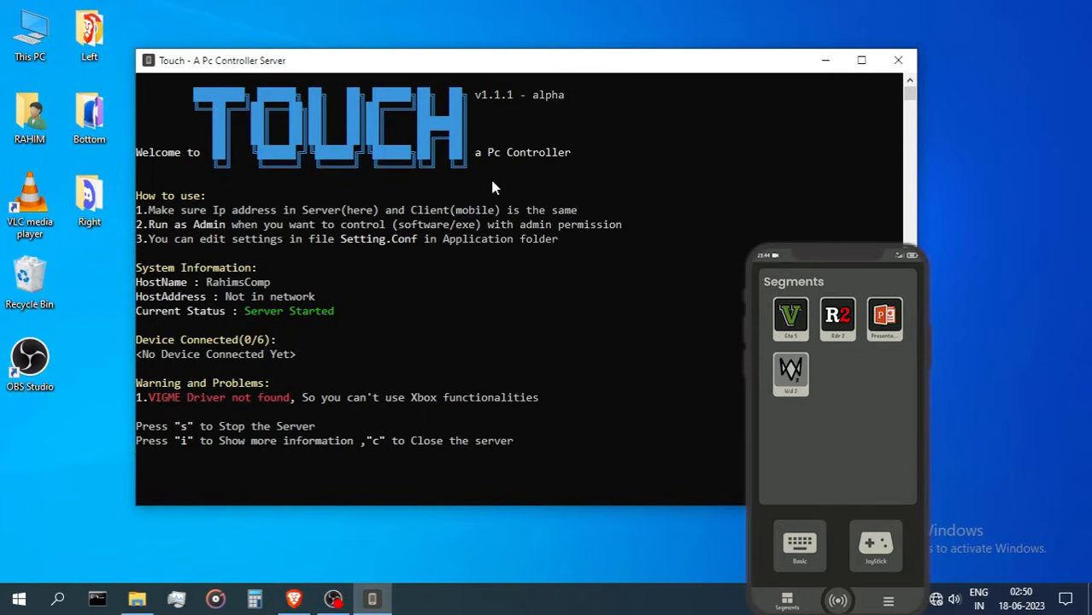
pyautogui.moveTo(414, 308)
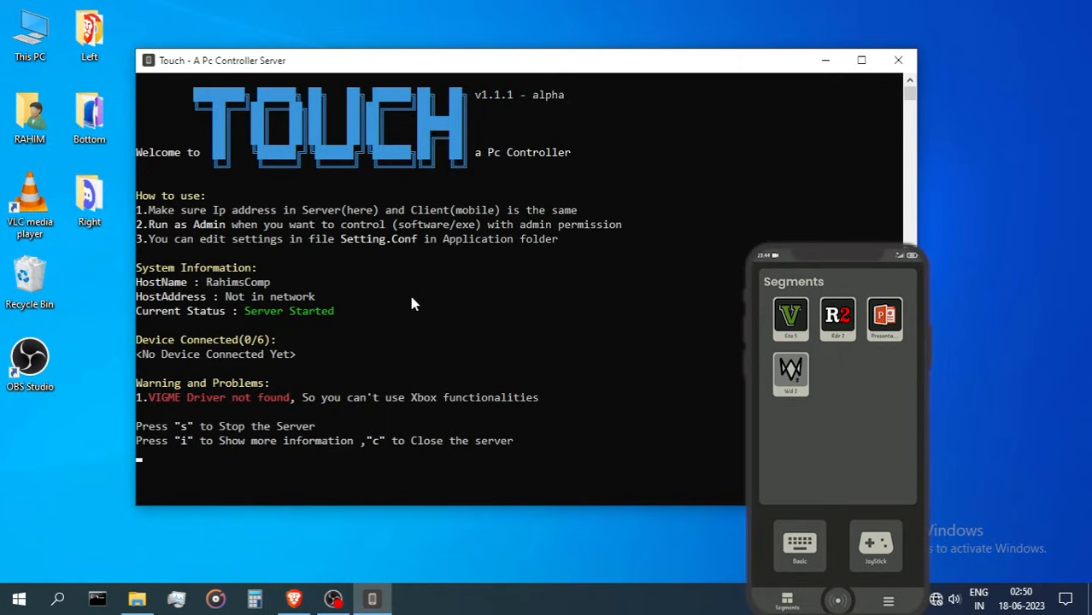
pyautogui.moveTo(299, 289)
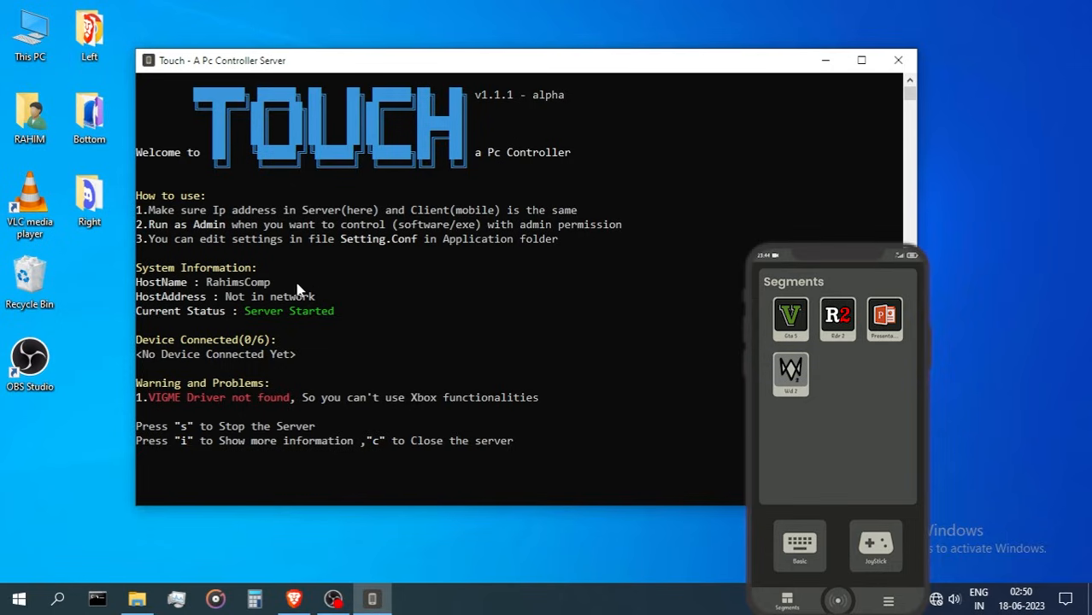
pyautogui.doubleClick(254, 296)
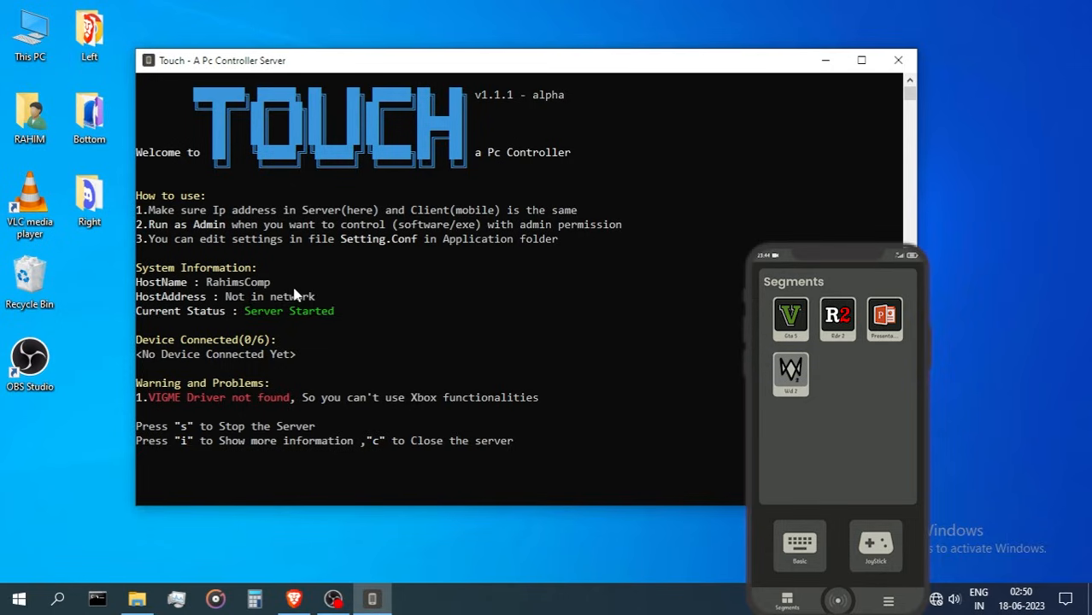
pyautogui.moveTo(348, 296)
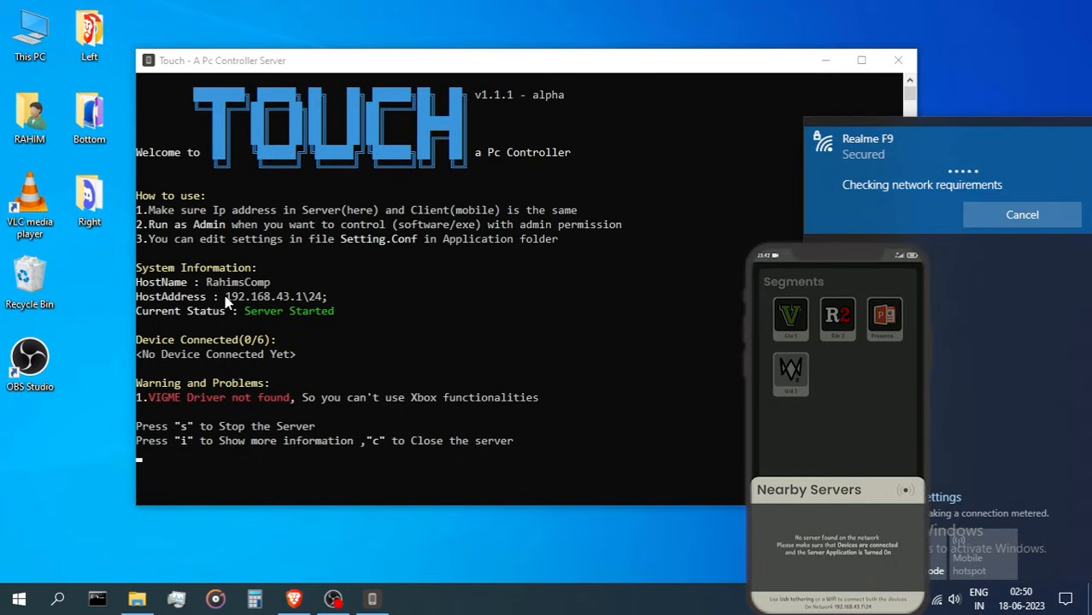
# Join the phone's hotspot so the host reads 192.168.43.1 and RahimsComp appears nearby
pyautogui.click(1021, 215)
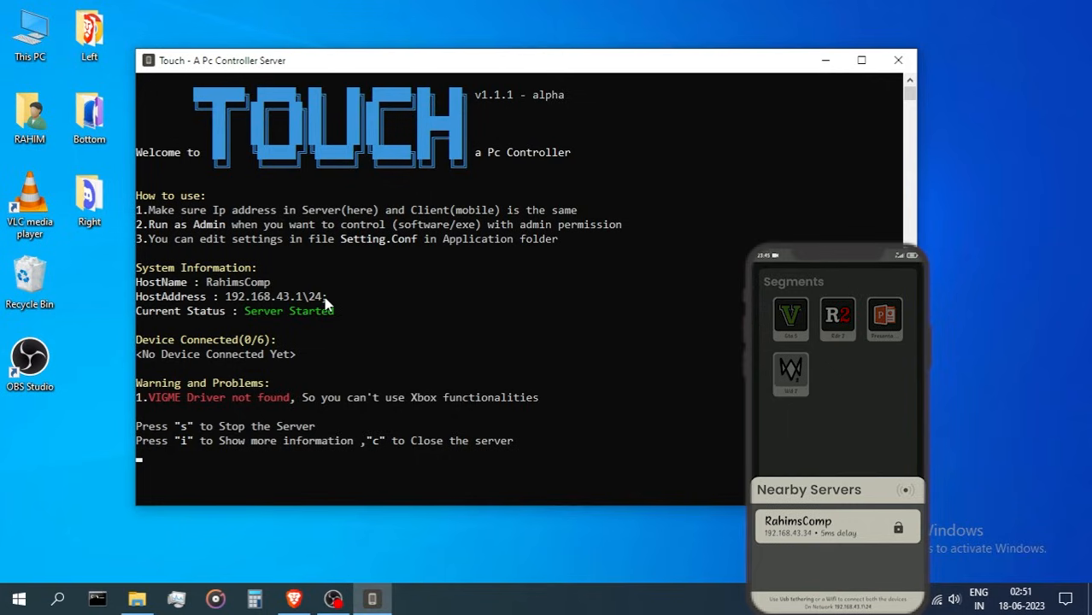
pyautogui.moveTo(478, 233)
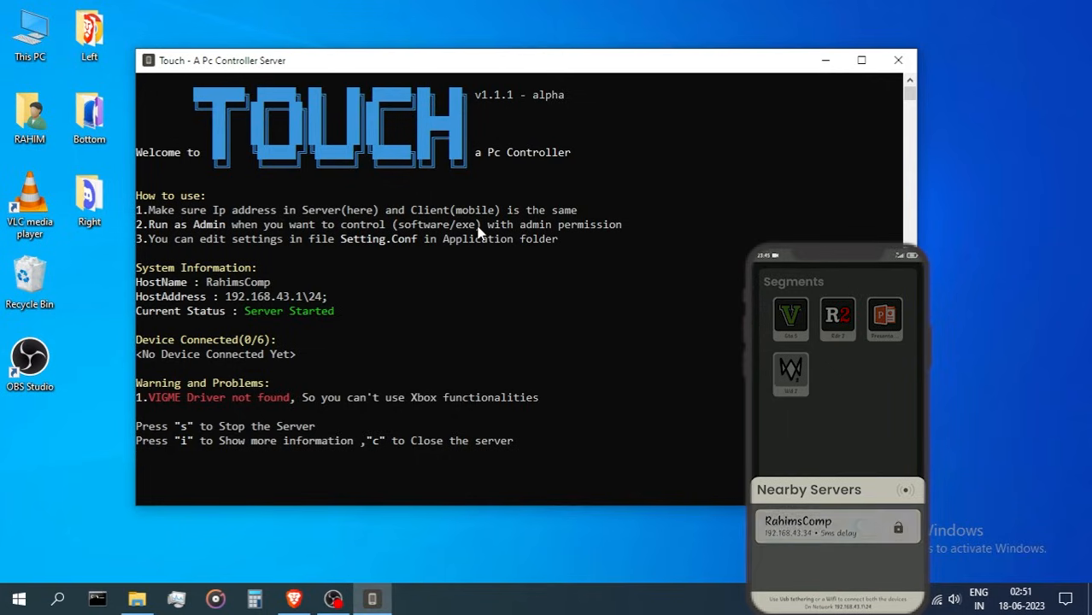
pyautogui.click(836, 525)
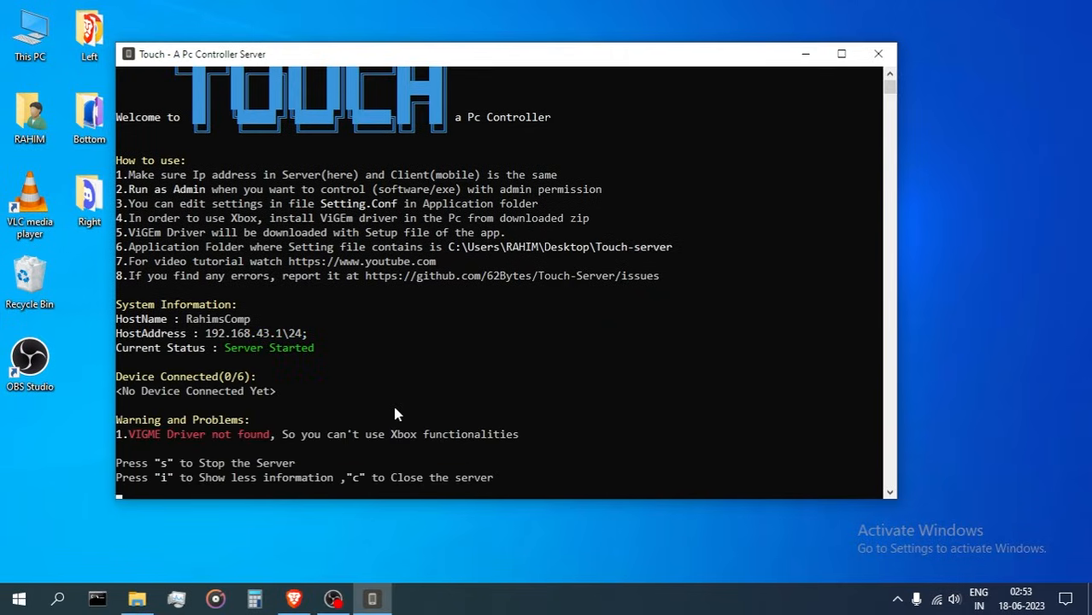
# Close the running server using the console's keyboard shortcuts
pyautogui.press('i')
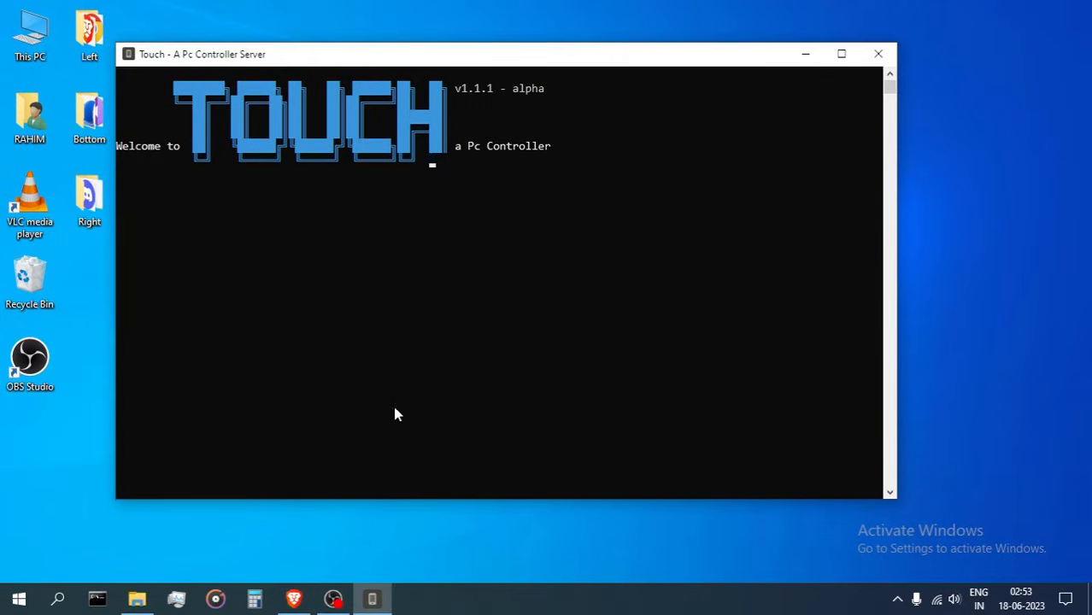
# Open the Settings file and replace the server name RahimsComp with TestDevice
pyautogui.click(136, 598)
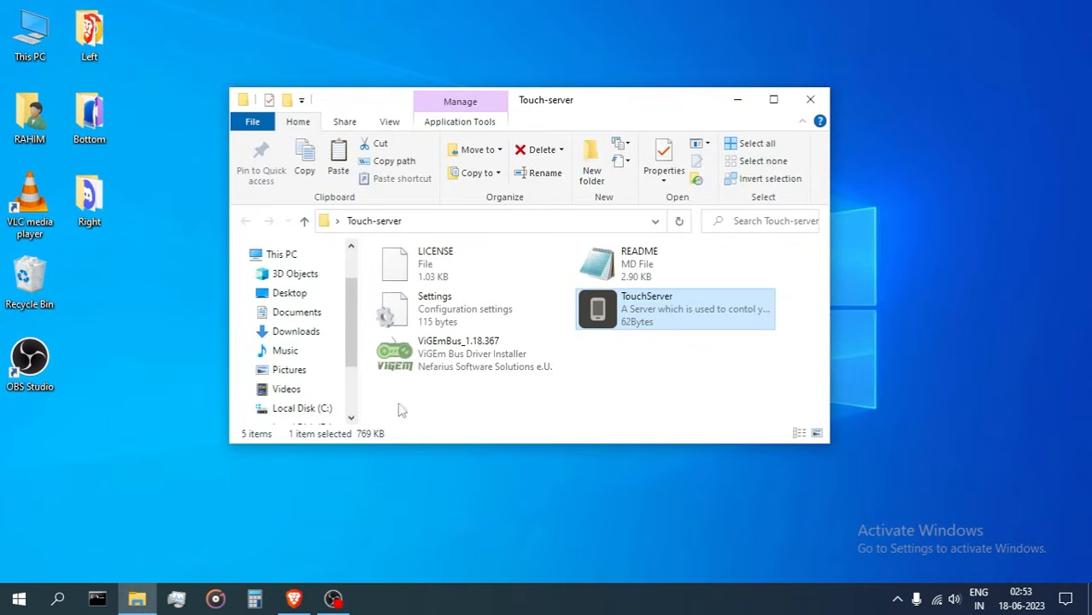
pyautogui.click(617, 344)
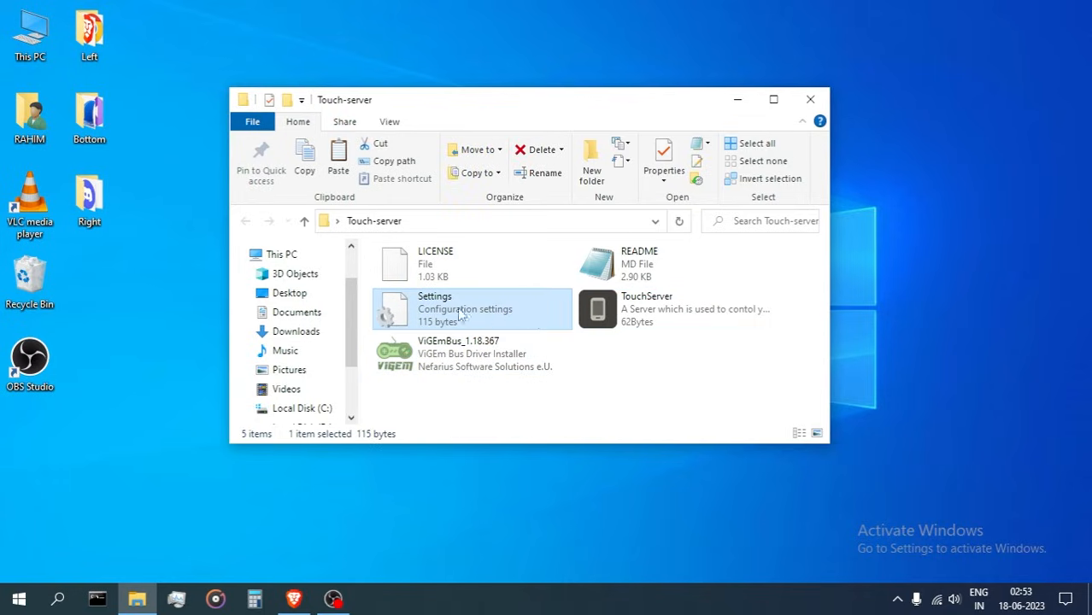
pyautogui.moveTo(457, 308)
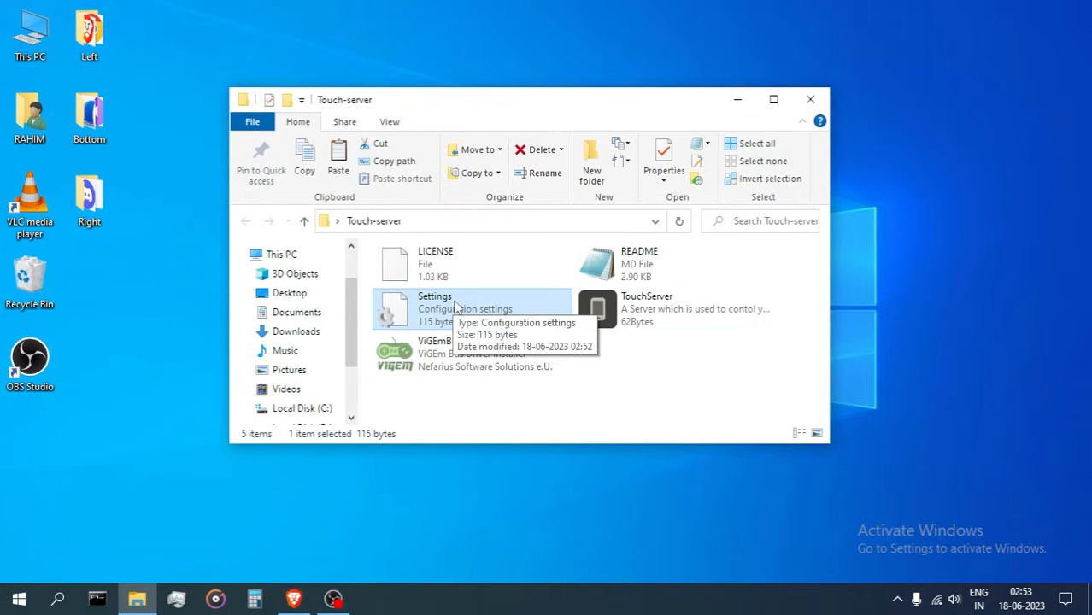
pyautogui.moveTo(468, 305)
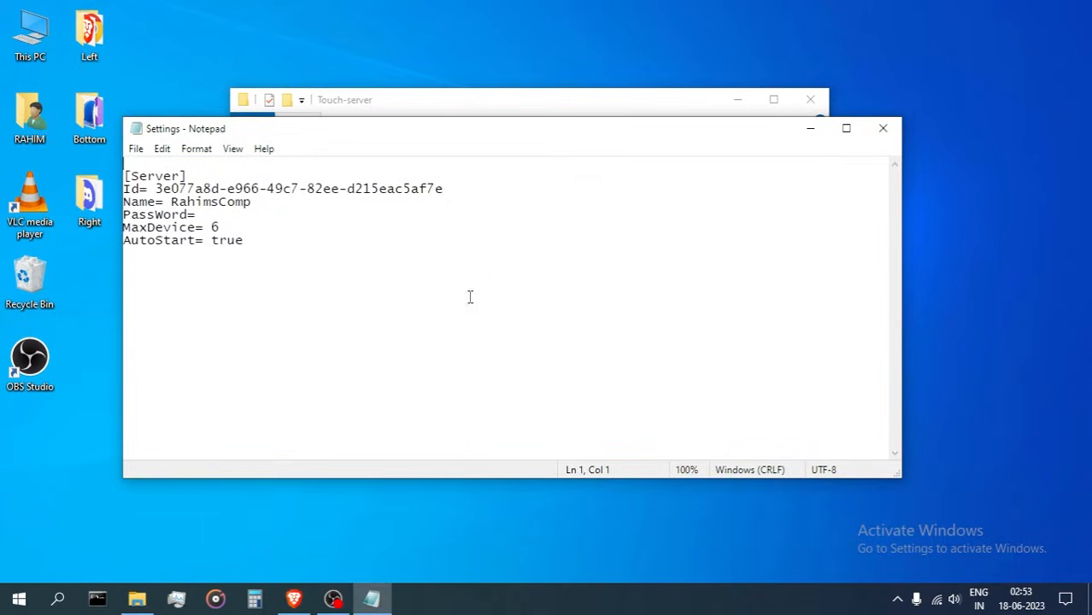
pyautogui.click(221, 202)
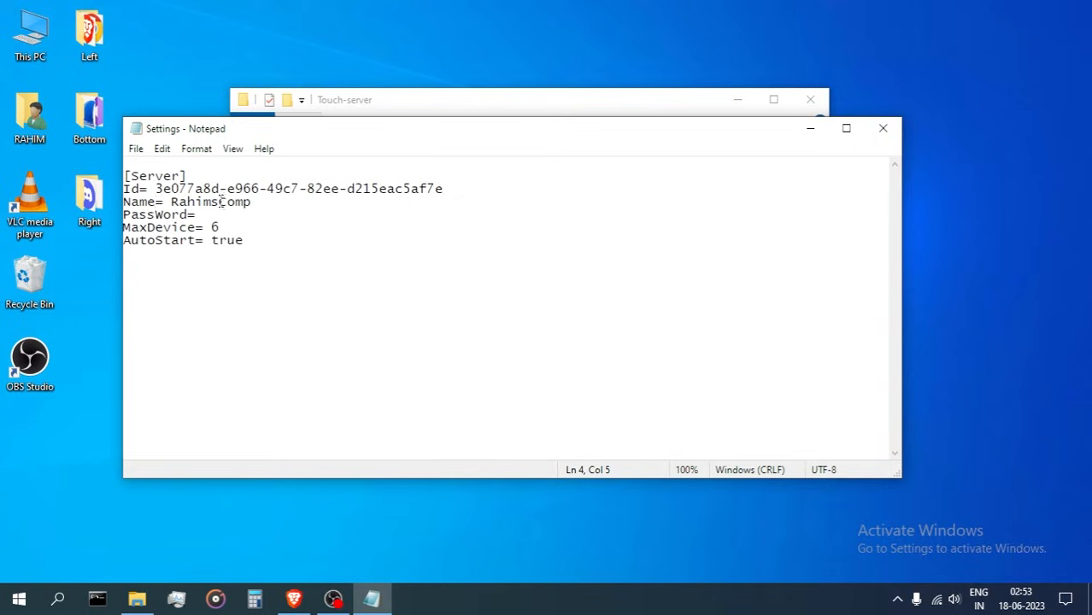
pyautogui.moveTo(271, 228)
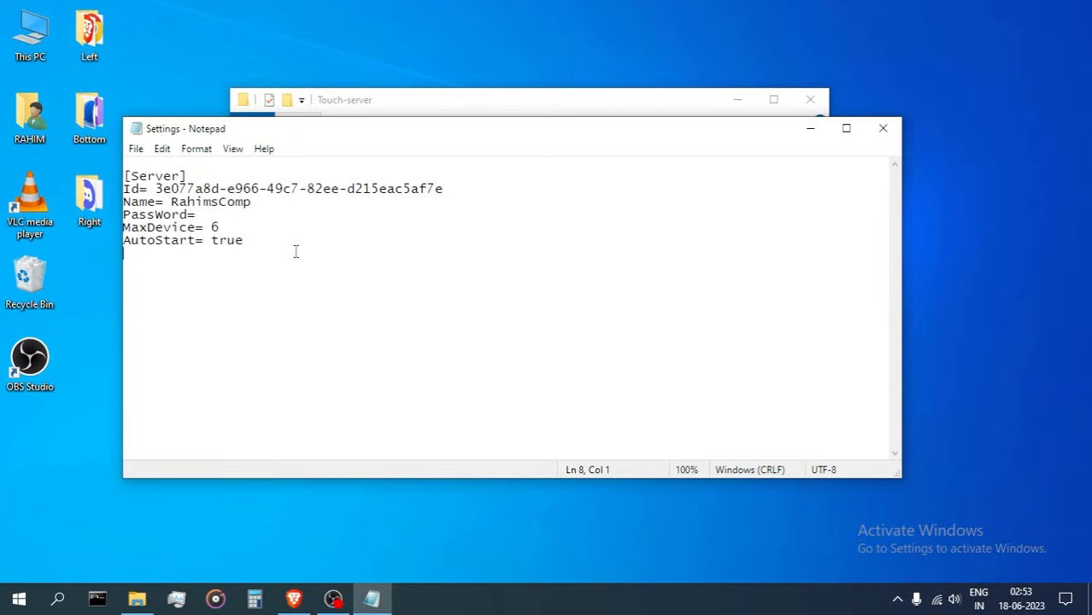
pyautogui.moveTo(292, 188); pyautogui.dragTo(448, 188)
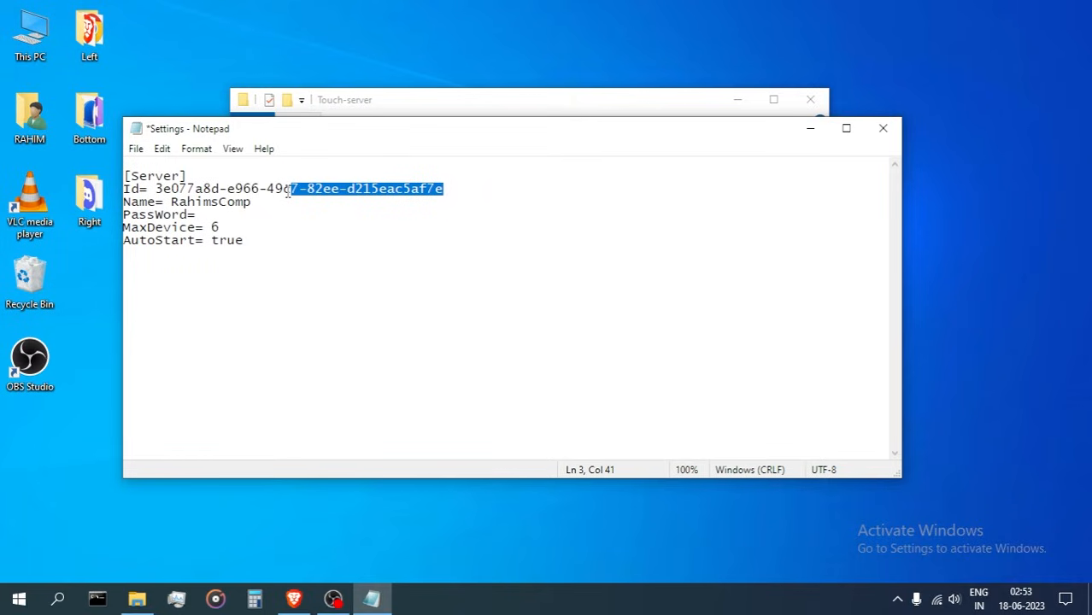
pyautogui.click(252, 201)
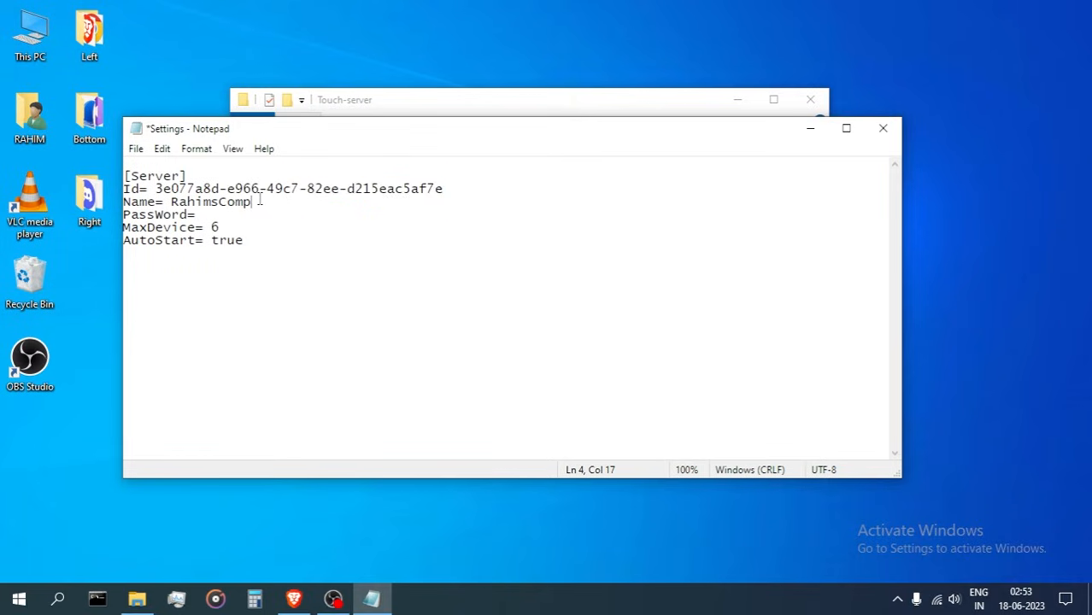
pyautogui.write('Tes')
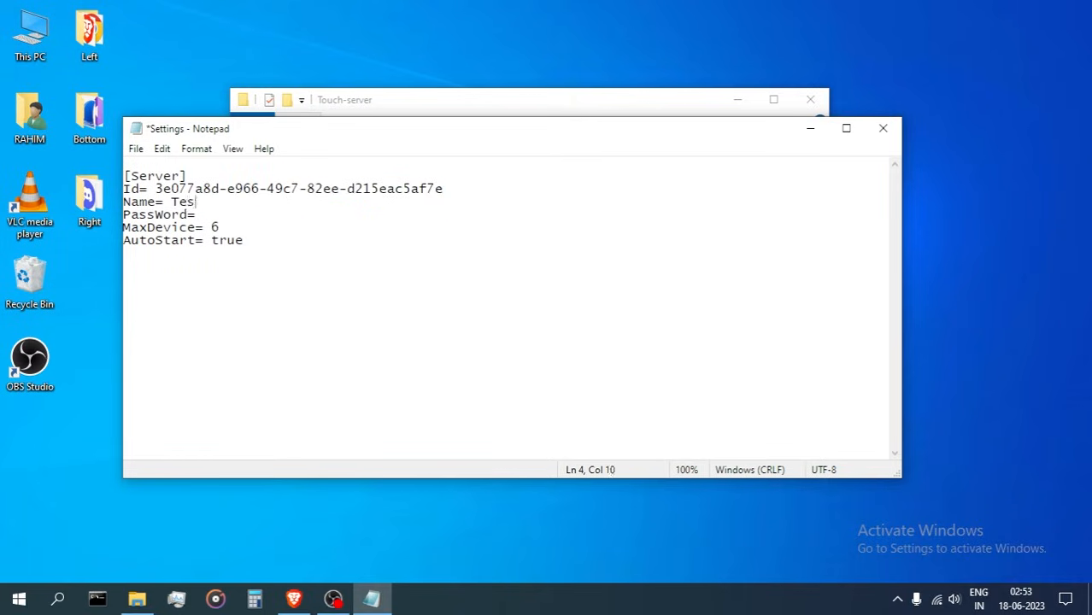
pyautogui.write('tDev')
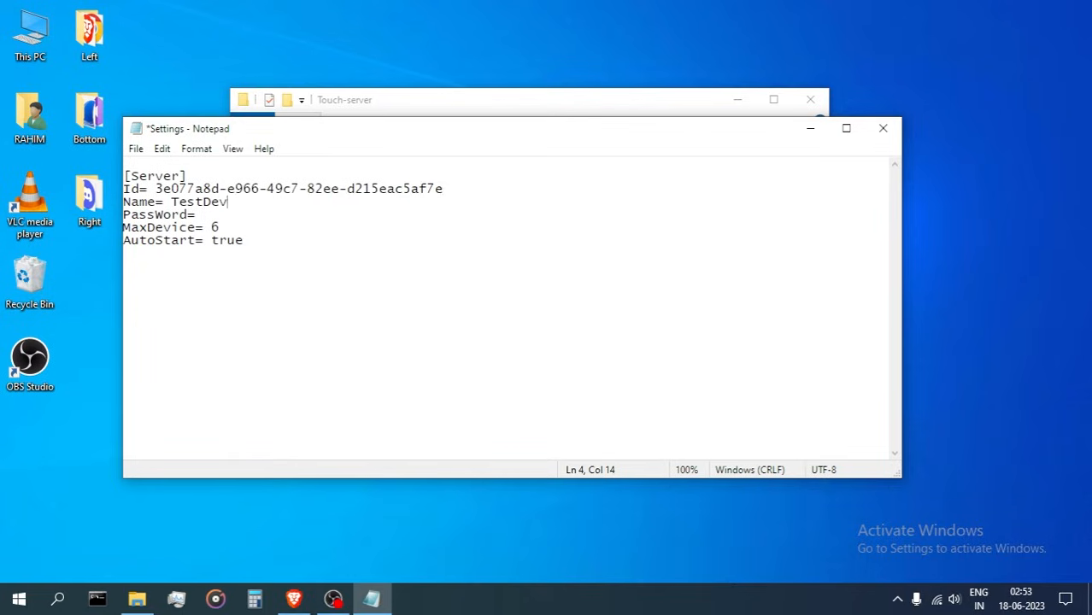
pyautogui.write('ice')
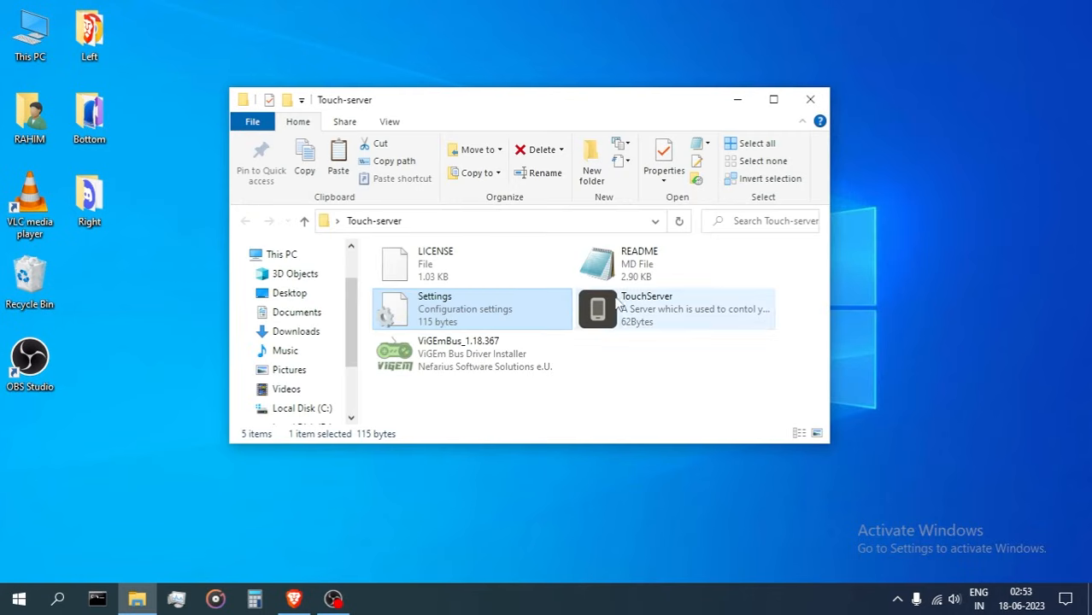
# Relaunch Touch Server from the desktop shortcut and confirm HostName TestDevice
pyautogui.doubleClick(646, 308)
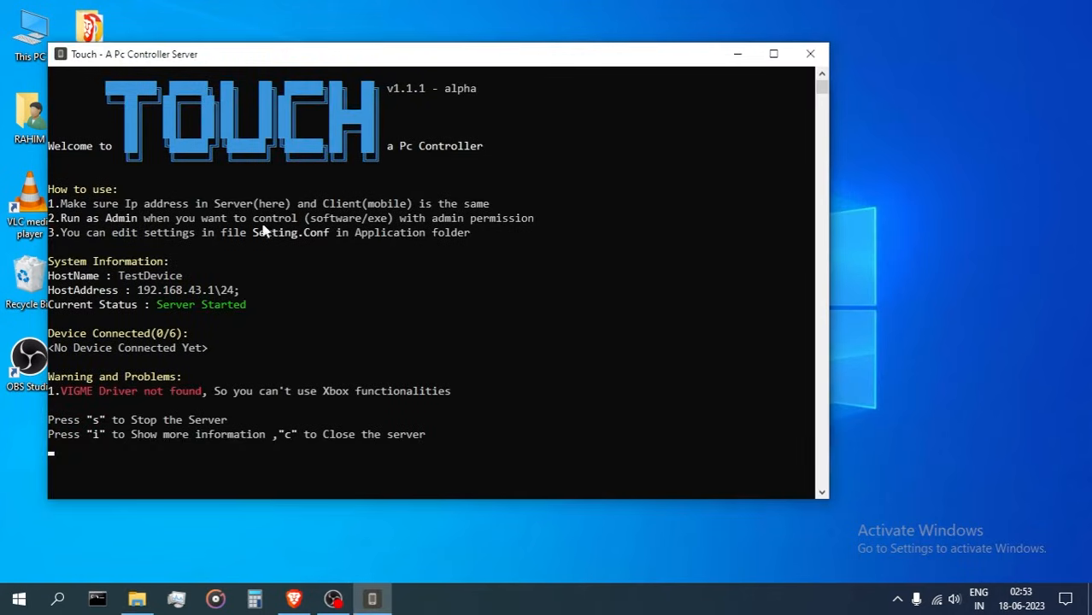
pyautogui.doubleClick(149, 275)
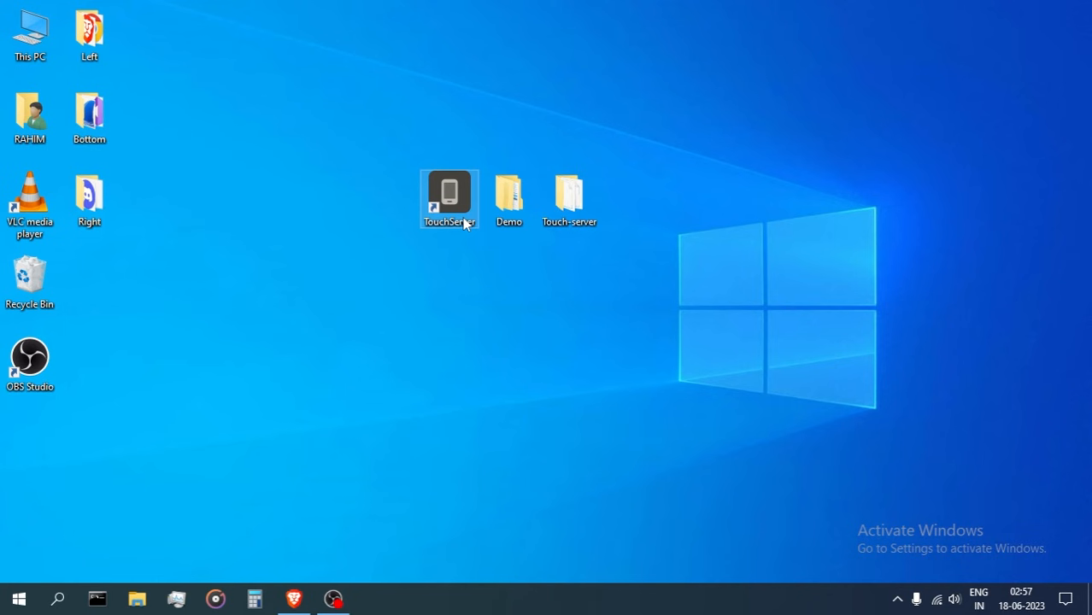
pyautogui.doubleClick(449, 196)
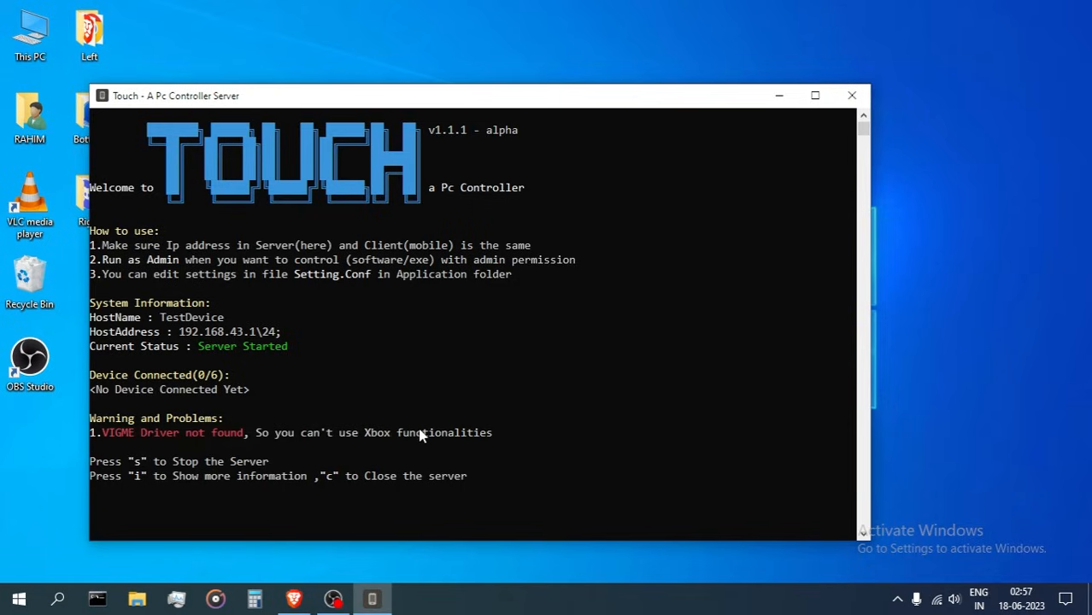
pyautogui.moveTo(459, 405)
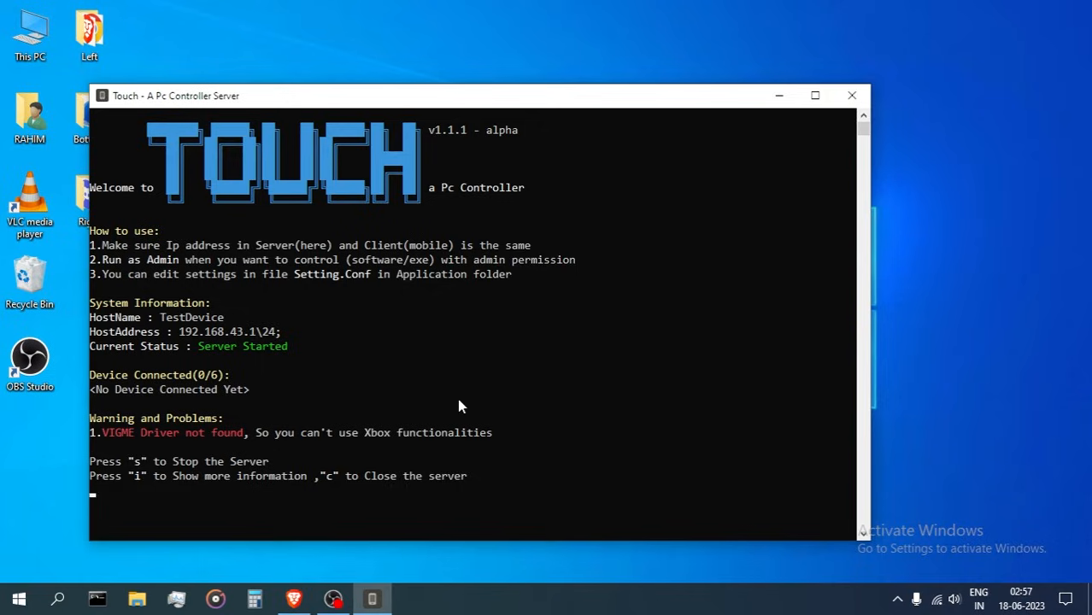
pyautogui.moveTo(497, 409)
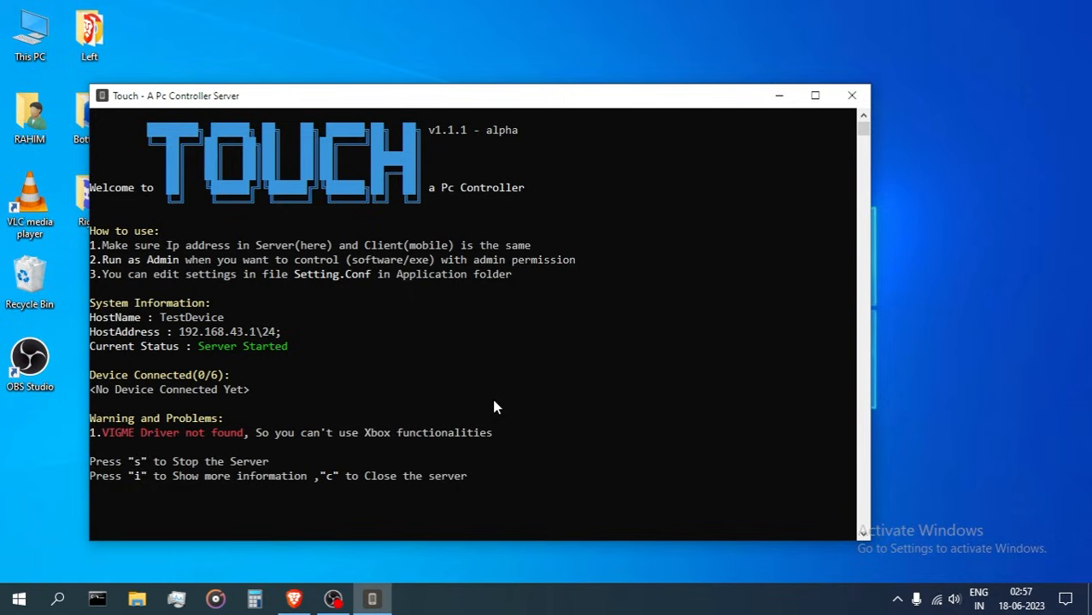
pyautogui.moveTo(517, 398)
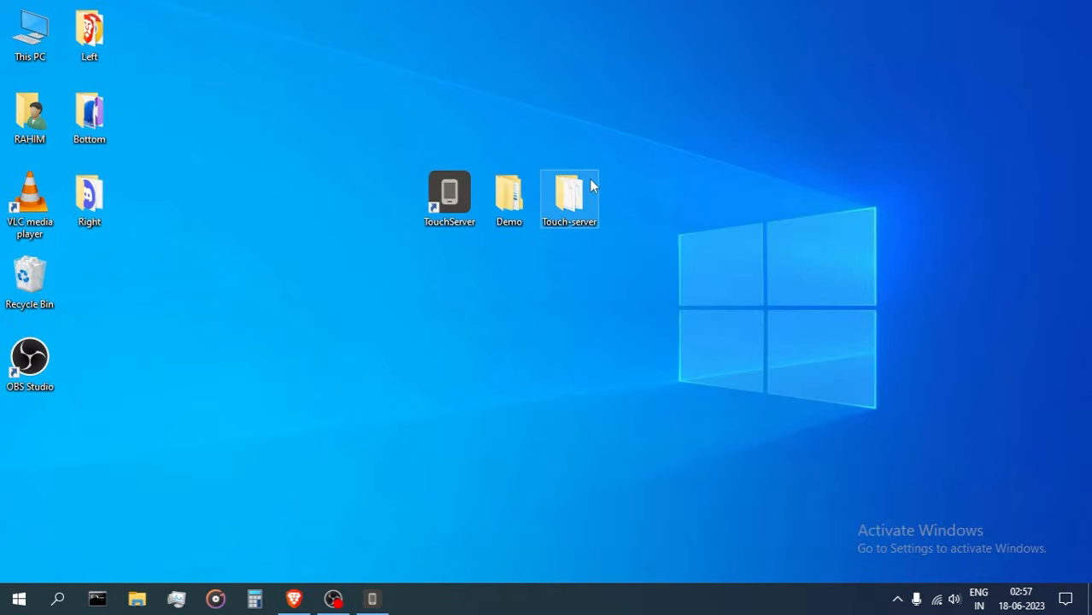
# Open the Touch-server folder and run the ViGEmBus_1.18.367 installer
pyautogui.doubleClick(569, 193)
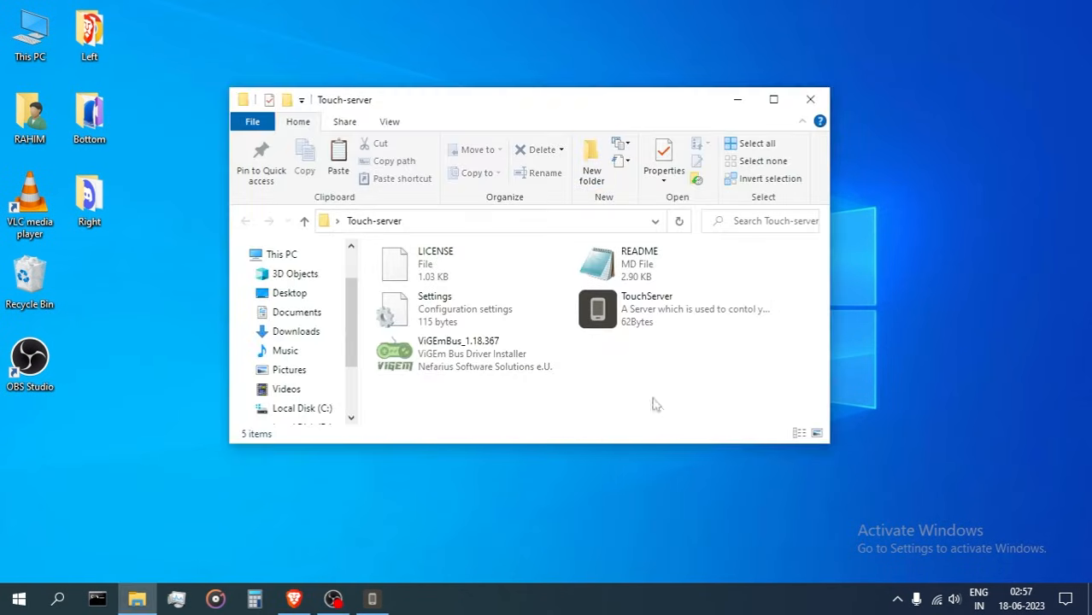
pyautogui.moveTo(457, 352)
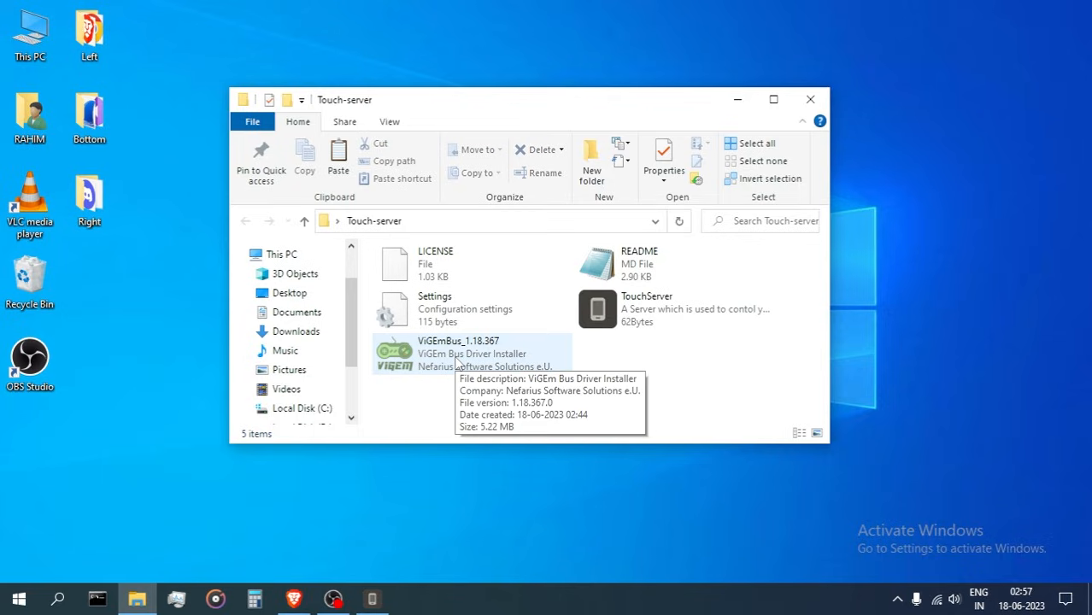
pyautogui.moveTo(461, 355)
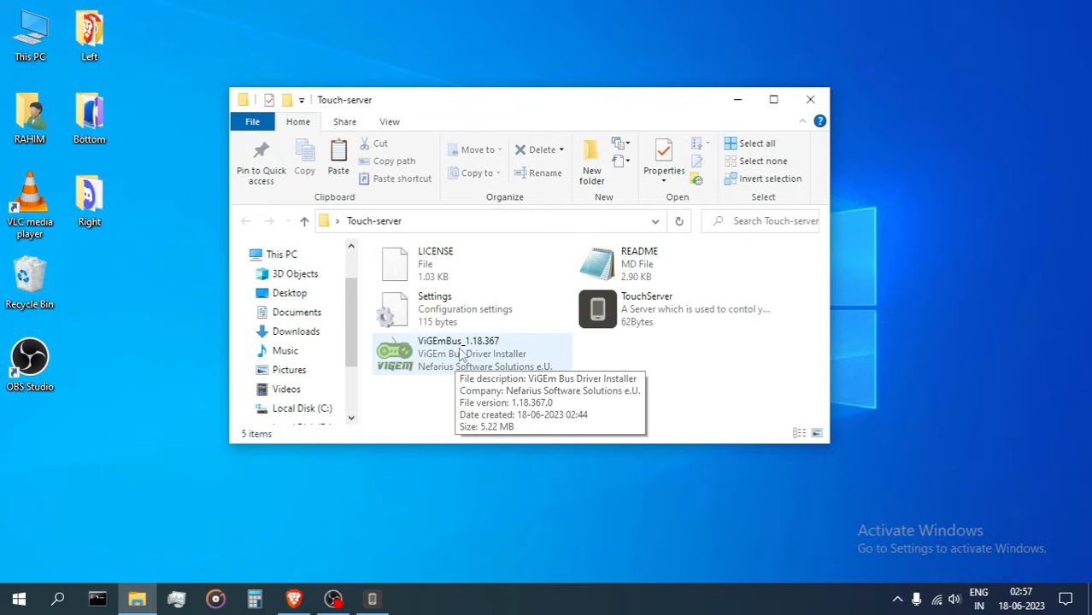
pyautogui.click(459, 350)
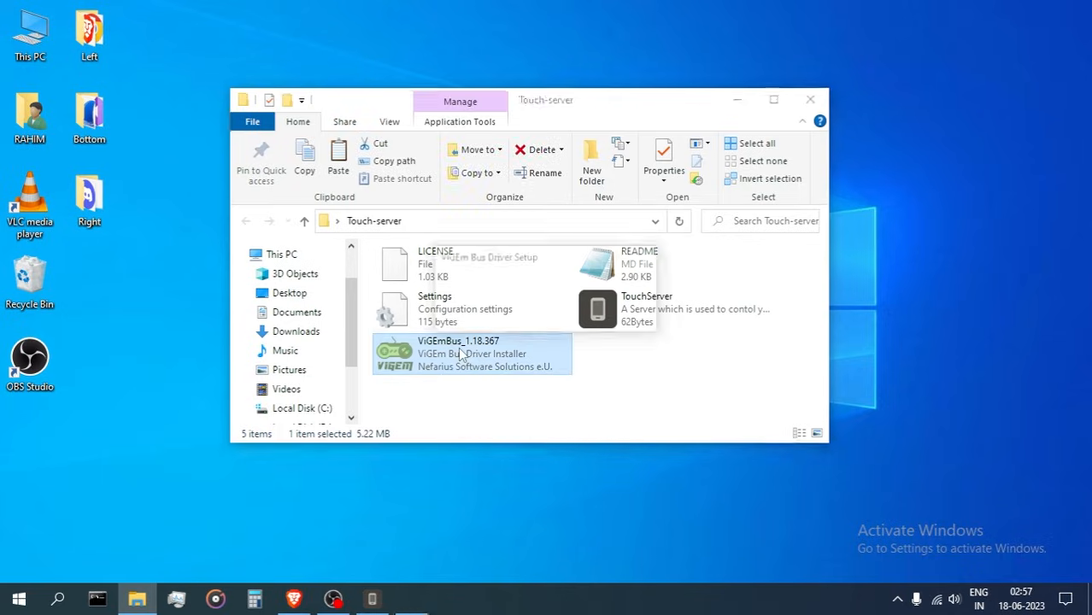
pyautogui.doubleClick(459, 353)
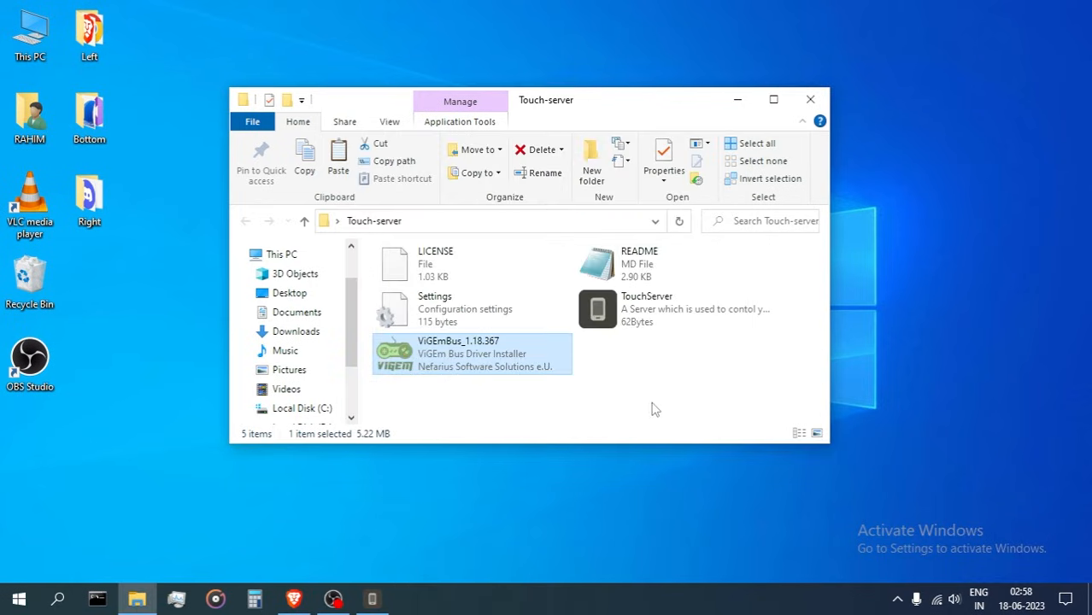
pyautogui.moveTo(559, 445)
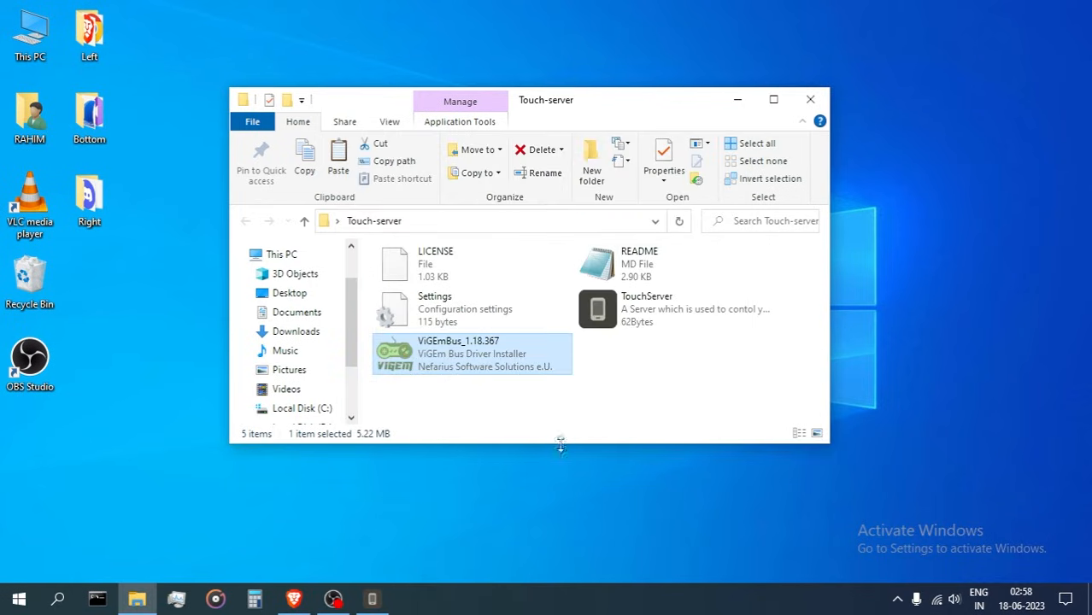
# Start TouchServer again and confirm HostName TestDevice at 192.168.43.1 with no device connected
pyautogui.doubleClick(646, 309)
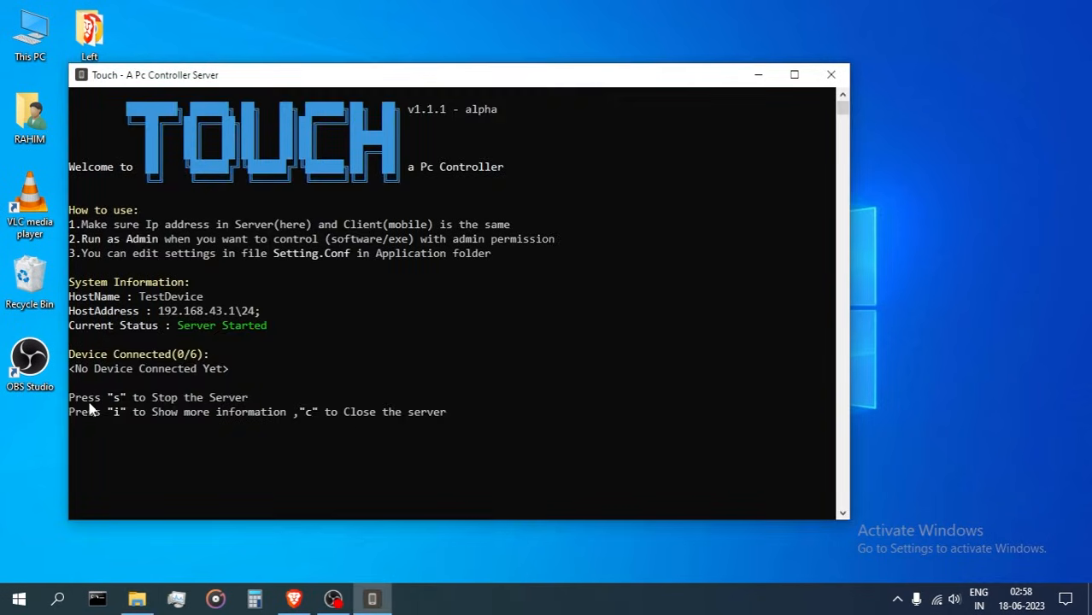
pyautogui.moveTo(271, 413)
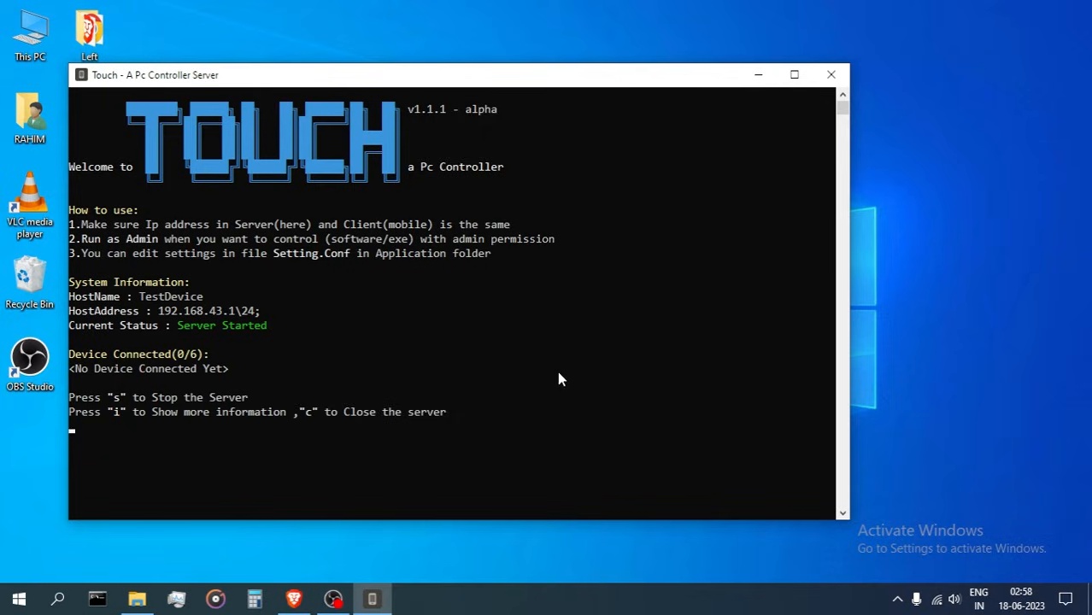
pyautogui.moveTo(658, 212)
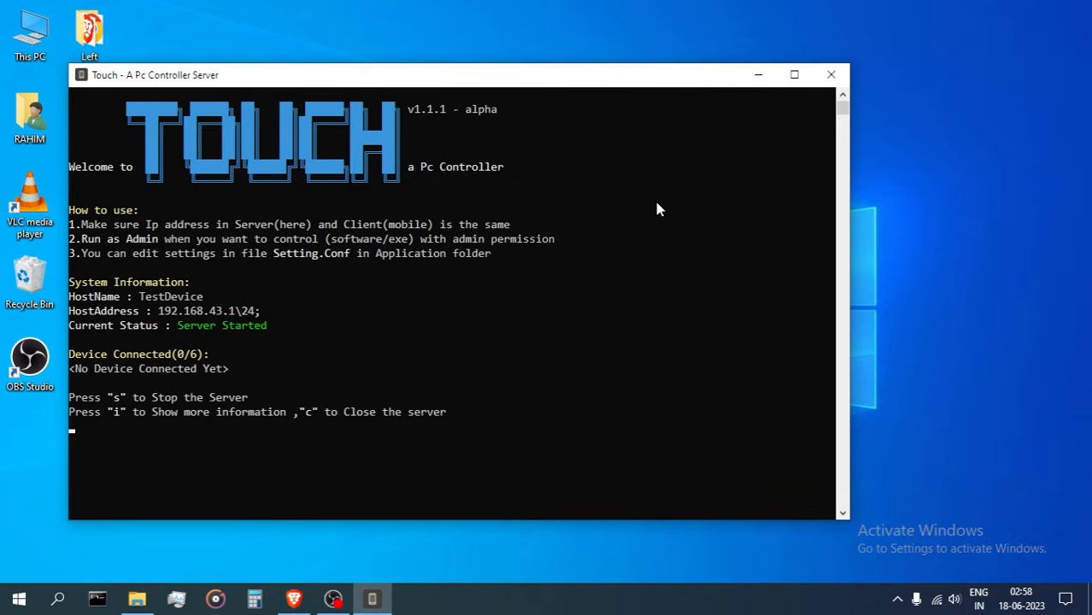
pyautogui.moveTo(677, 182)
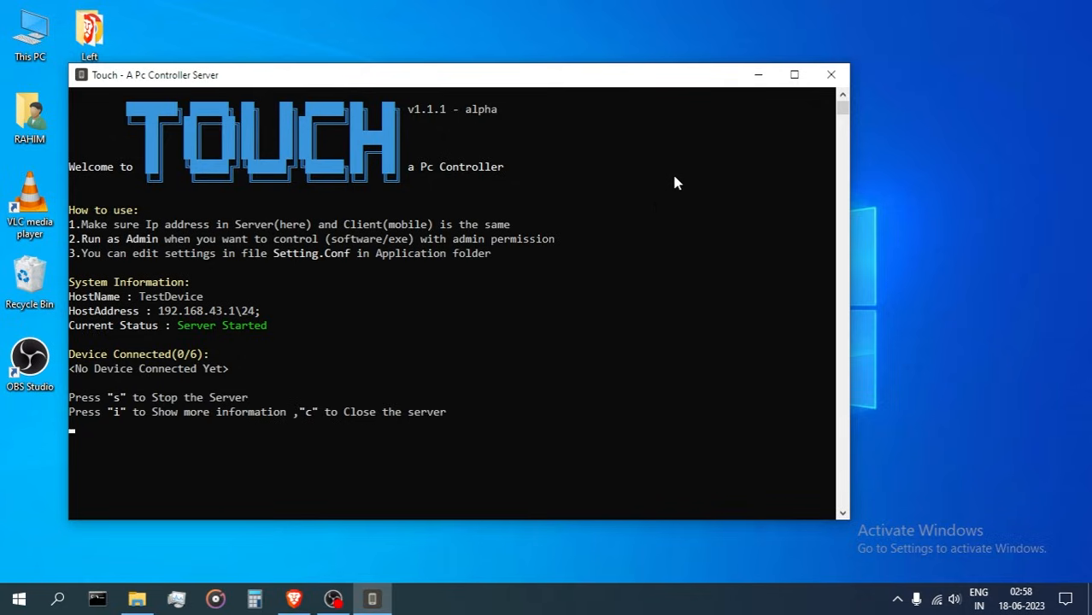
pyautogui.moveTo(758, 75)
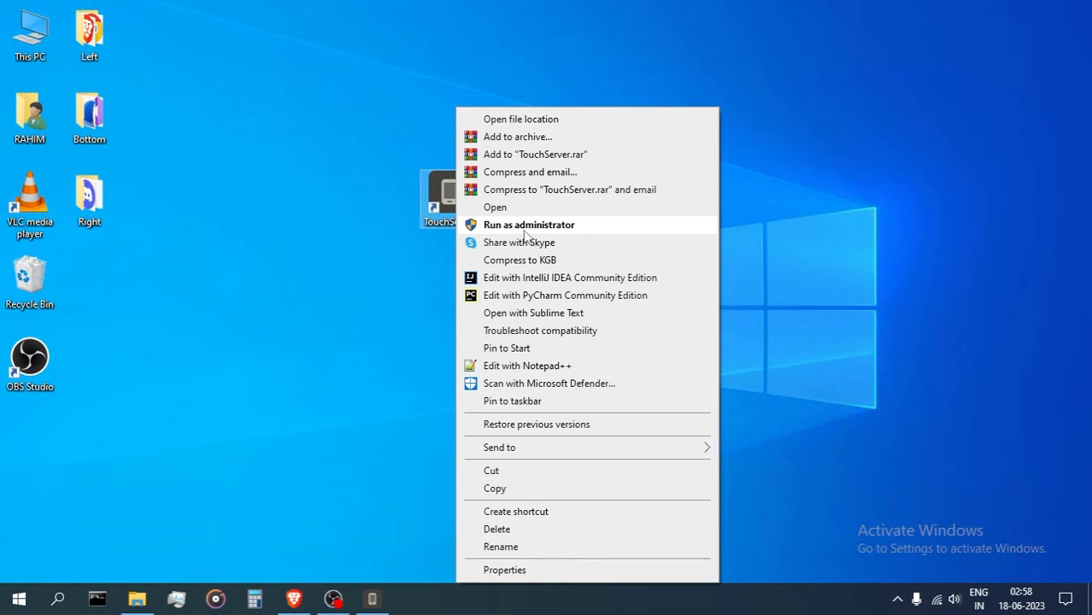
pyautogui.moveTo(556, 570)
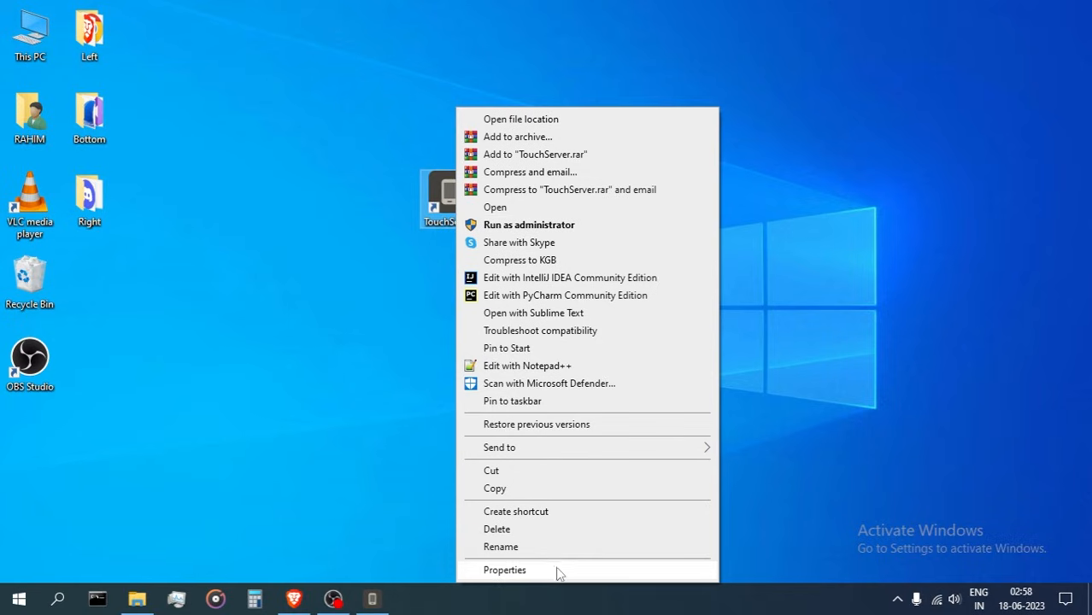
# Enable Run as administrator in the TouchServer shortcut's advanced properties
pyautogui.click(504, 569)
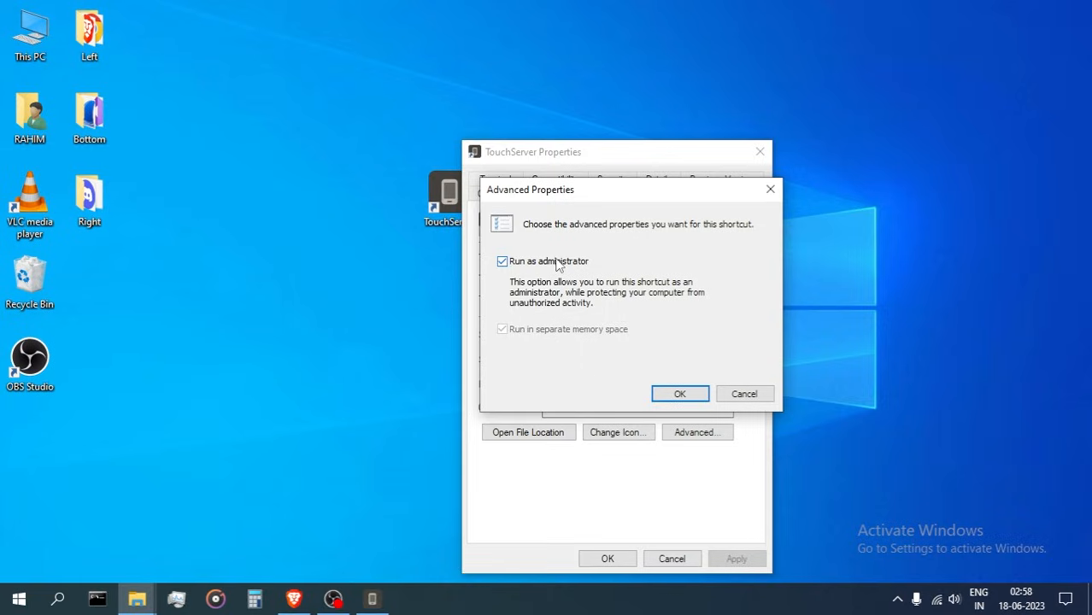
pyautogui.click(679, 394)
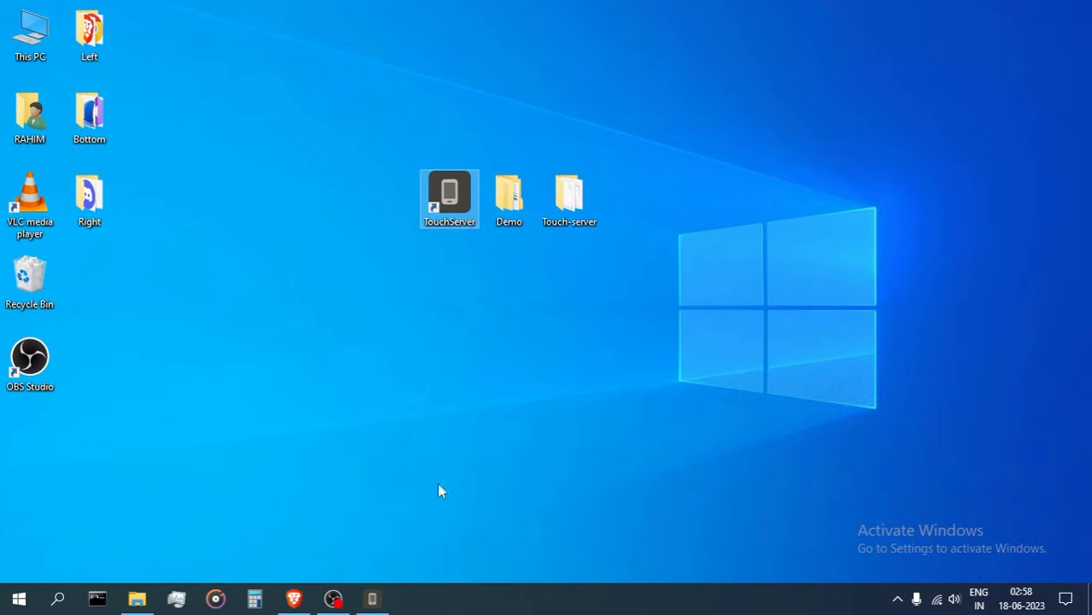
# Launch TouchServer and connect the Xiaomi Redmi Note 6 Pro at 192.168.43.1
pyautogui.doubleClick(449, 188)
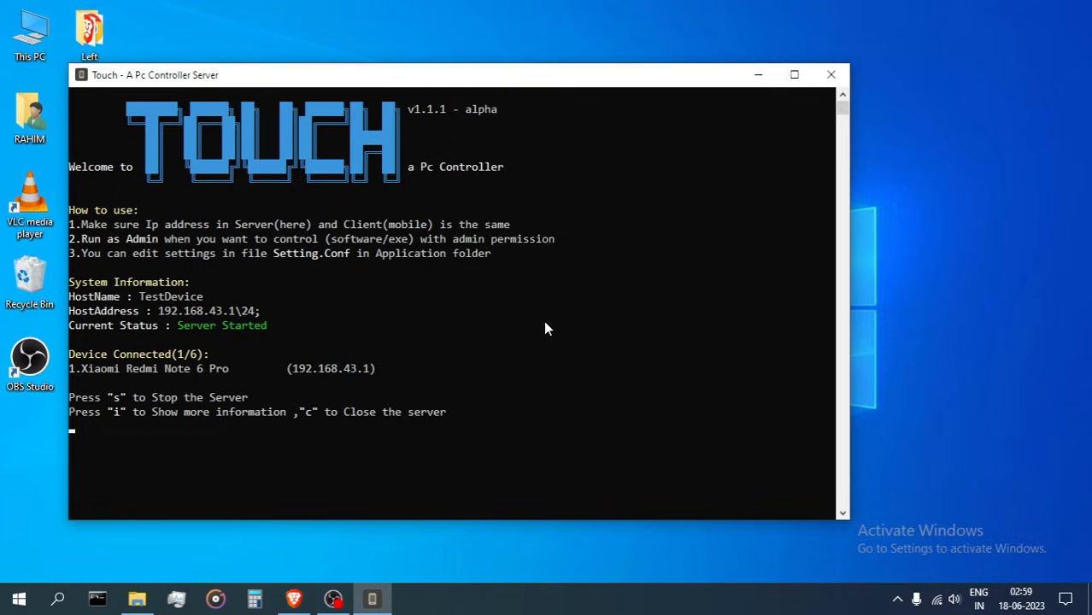
pyautogui.moveTo(571, 322)
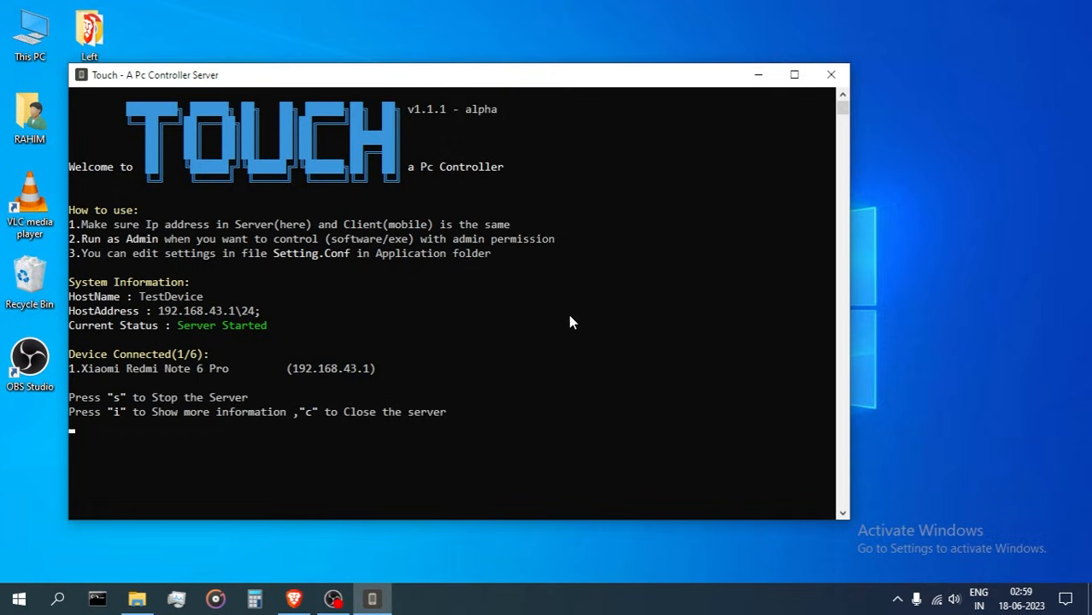
pyautogui.moveTo(610, 300)
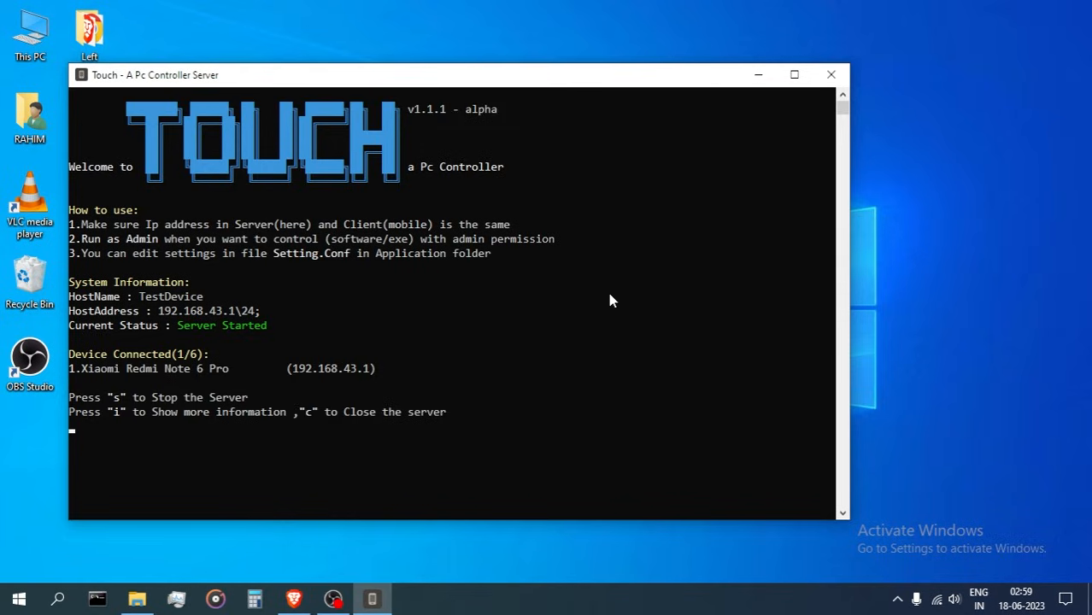
pyautogui.moveTo(618, 308)
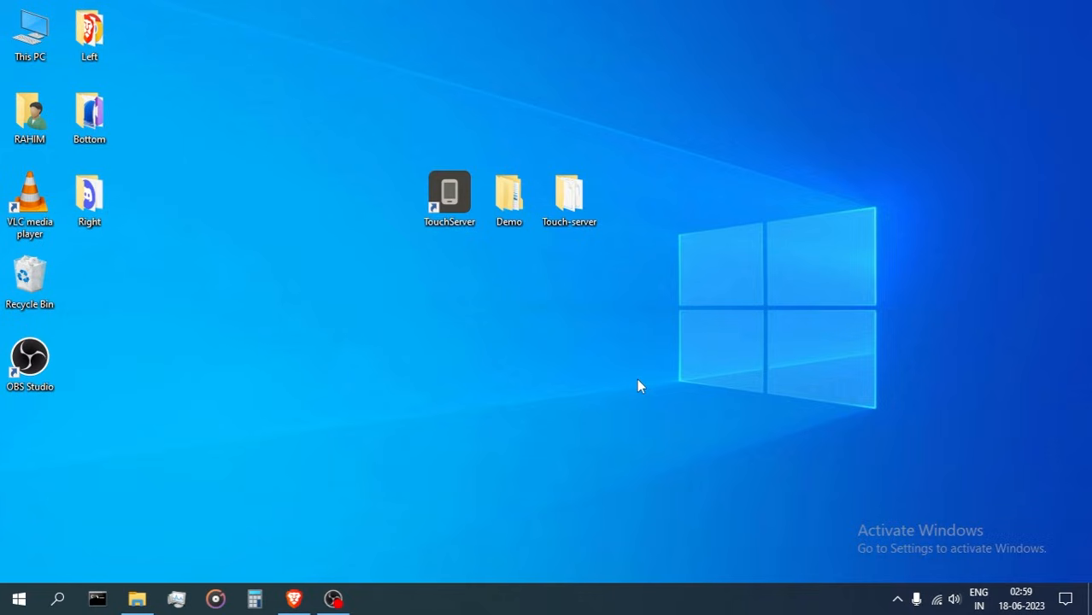
pyautogui.moveTo(651, 378)
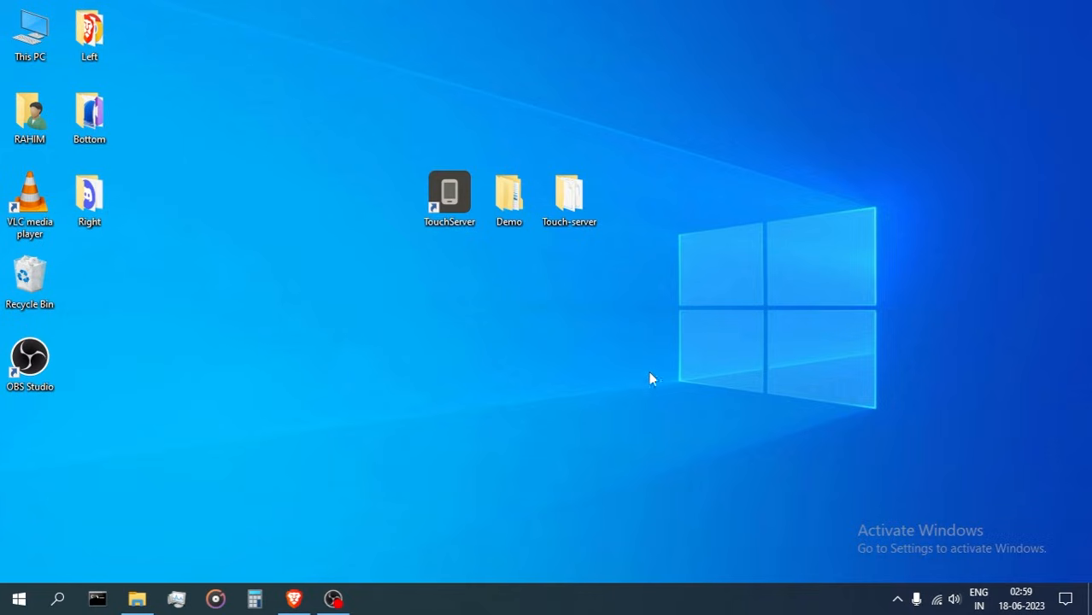
pyautogui.moveTo(638, 357)
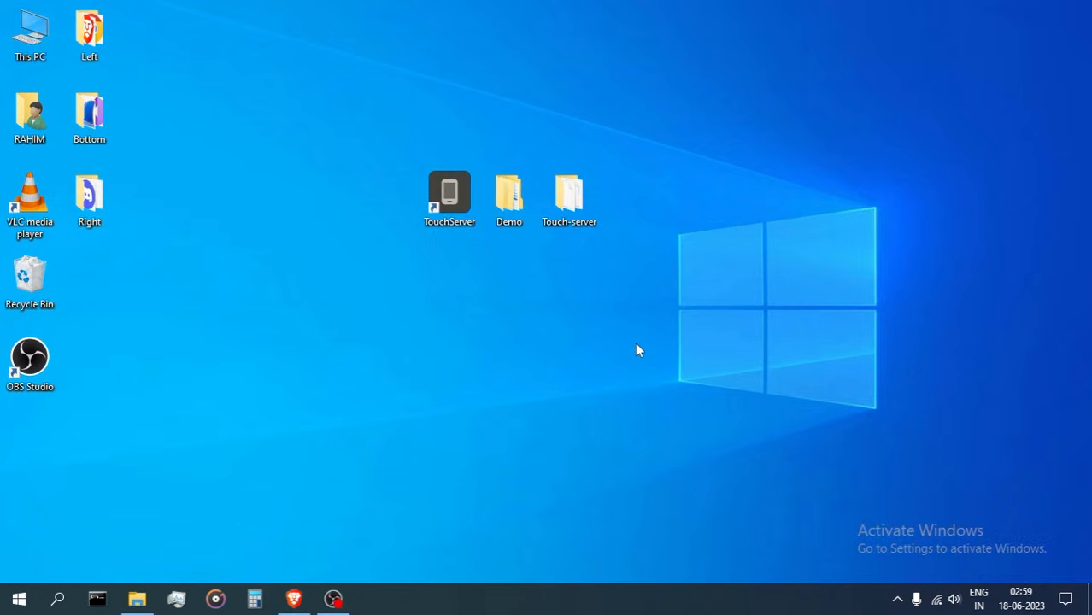
pyautogui.moveTo(686, 334)
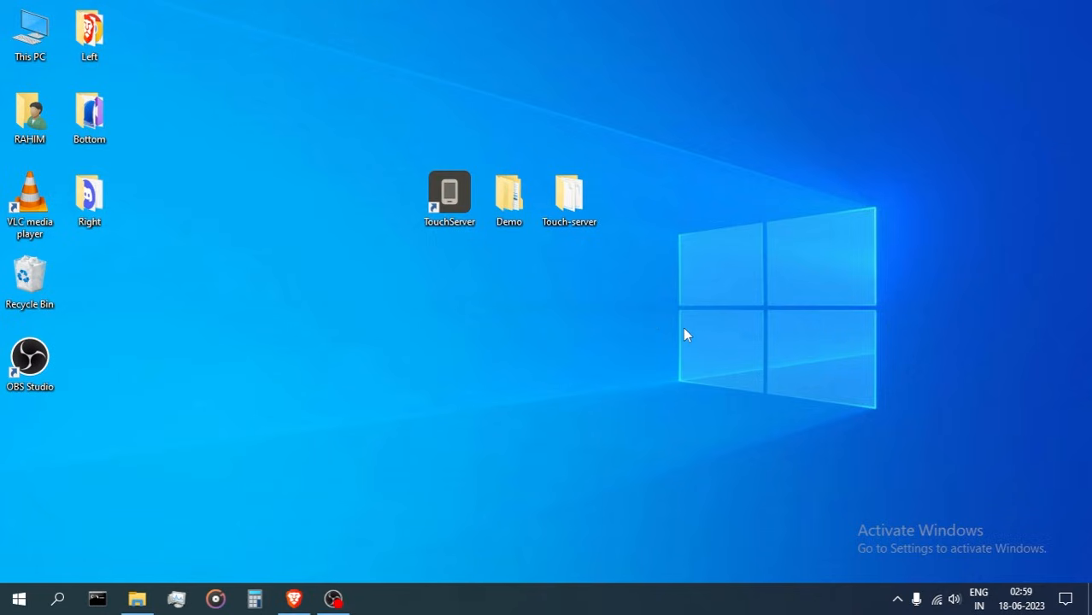
pyautogui.moveTo(673, 340)
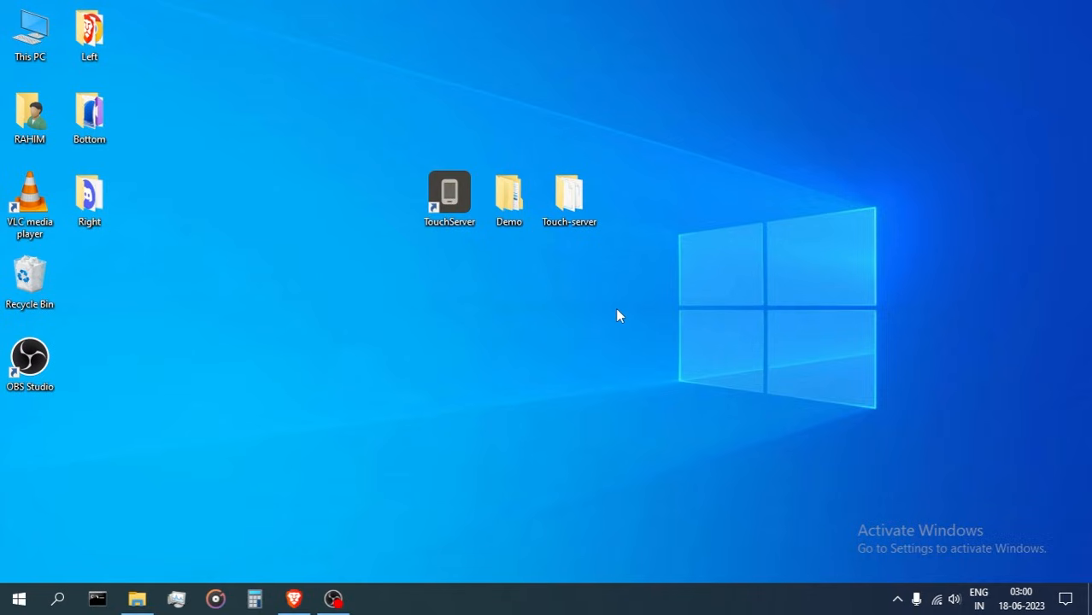
pyautogui.moveTo(638, 306)
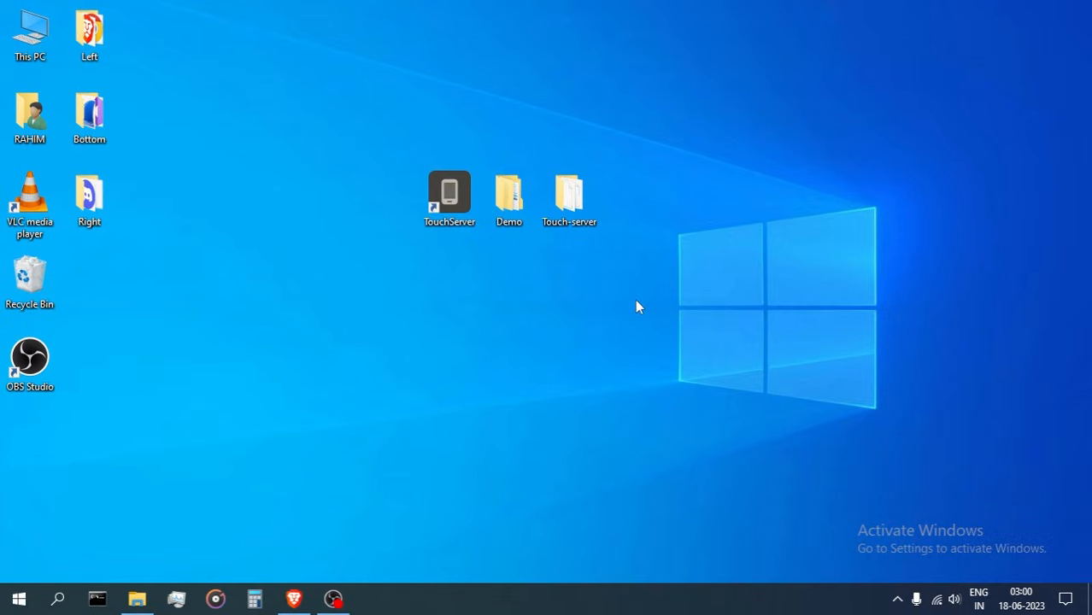